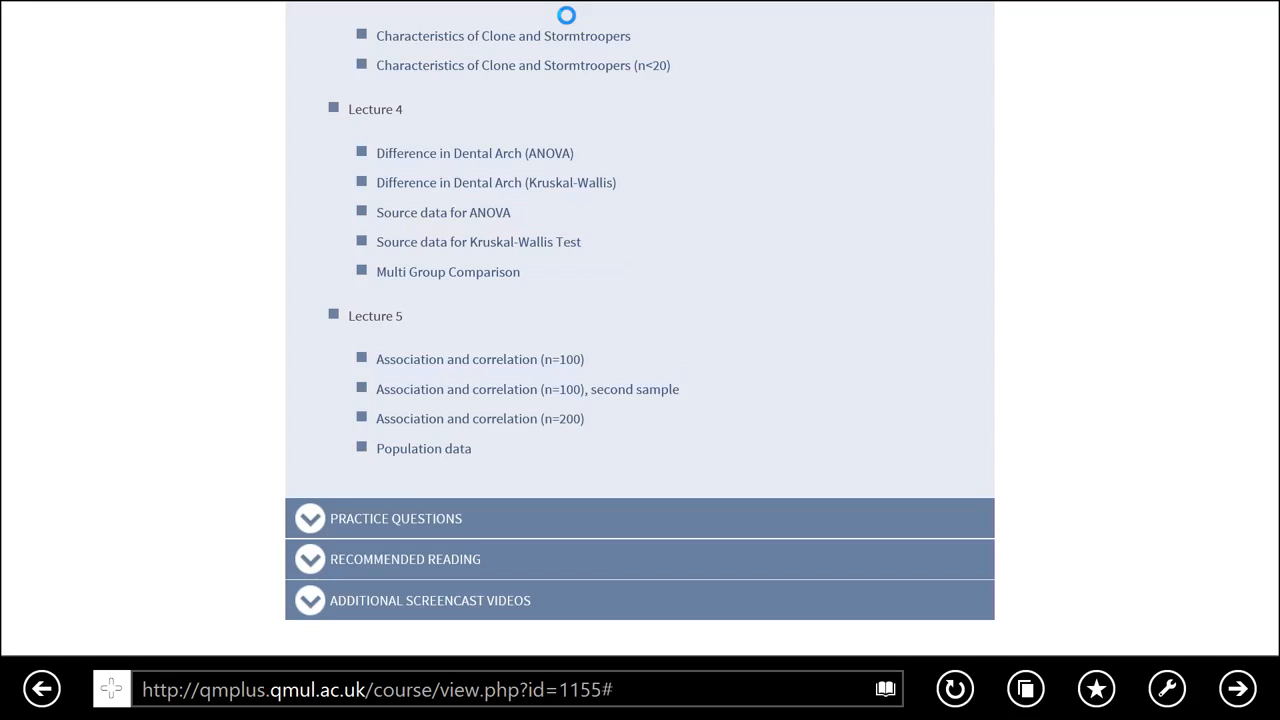
{"action": "mouse_move", "coordinate": [480, 418]}
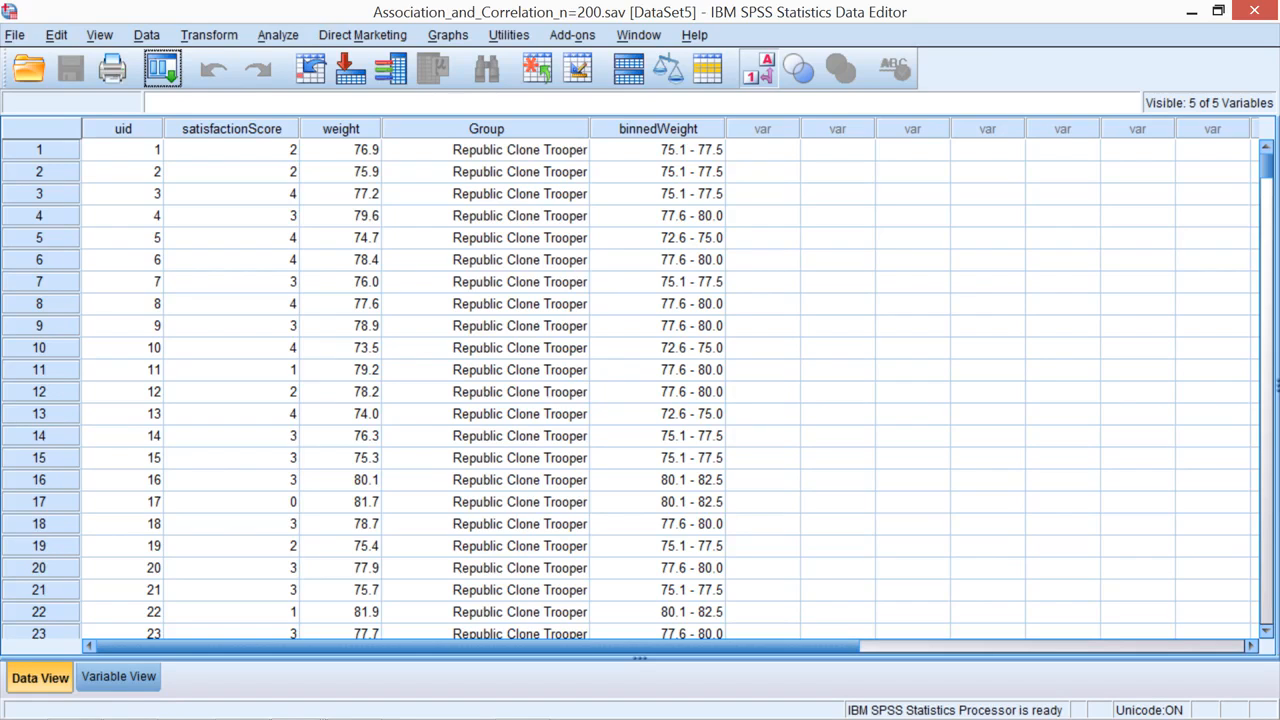
Open Analyze > Descriptive Statistics > Crosstabs for the n=200 dataset
{"action": "left_click", "coordinate": [278, 35]}
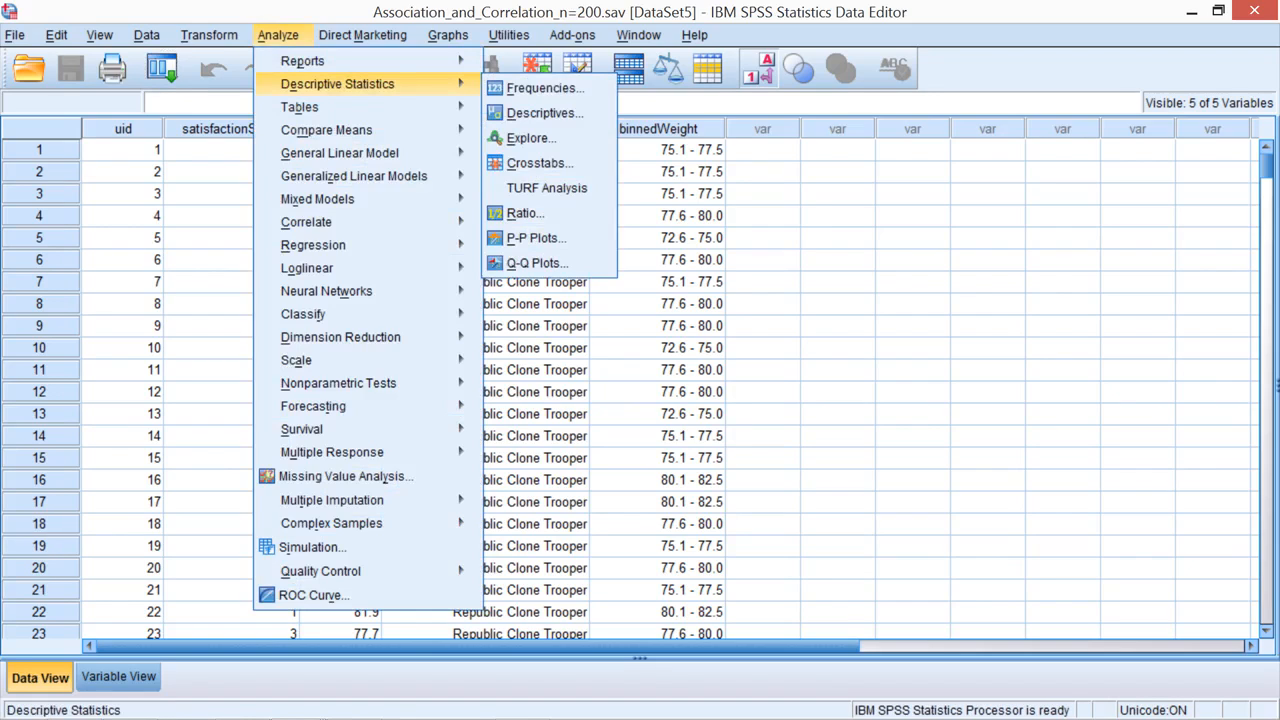
{"action": "mouse_move", "coordinate": [540, 162]}
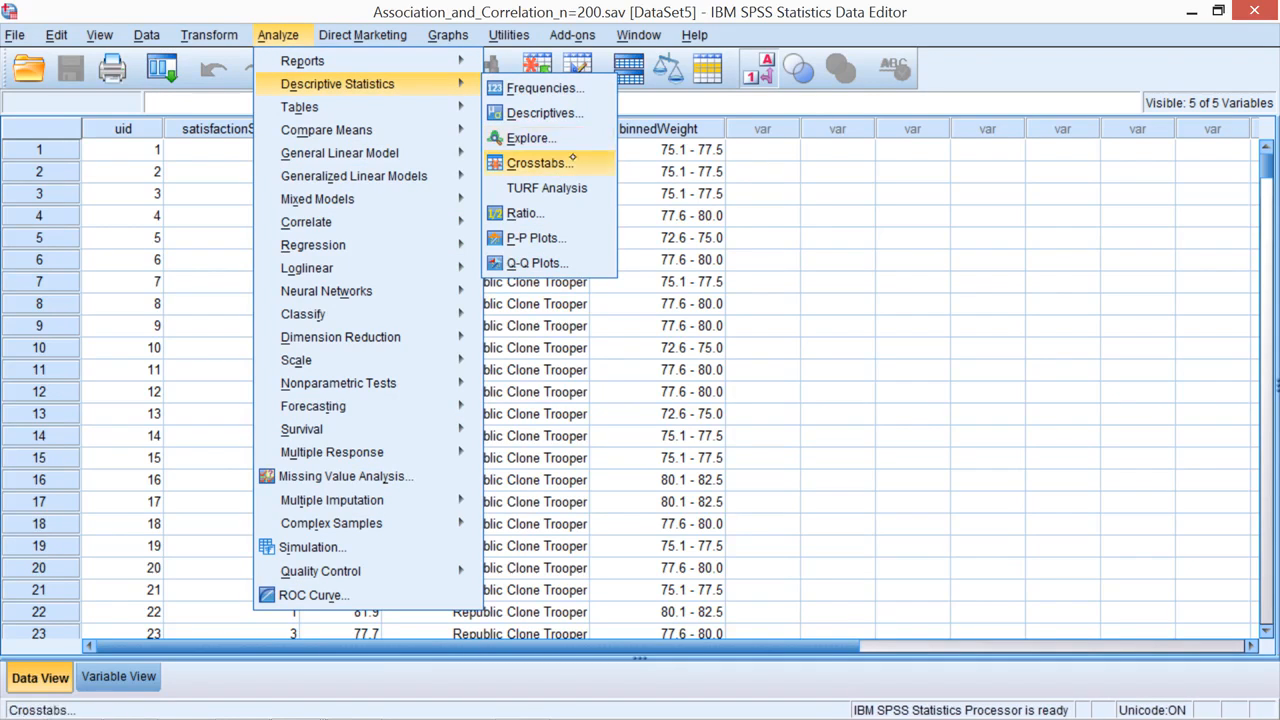
{"action": "mouse_move", "coordinate": [540, 162]}
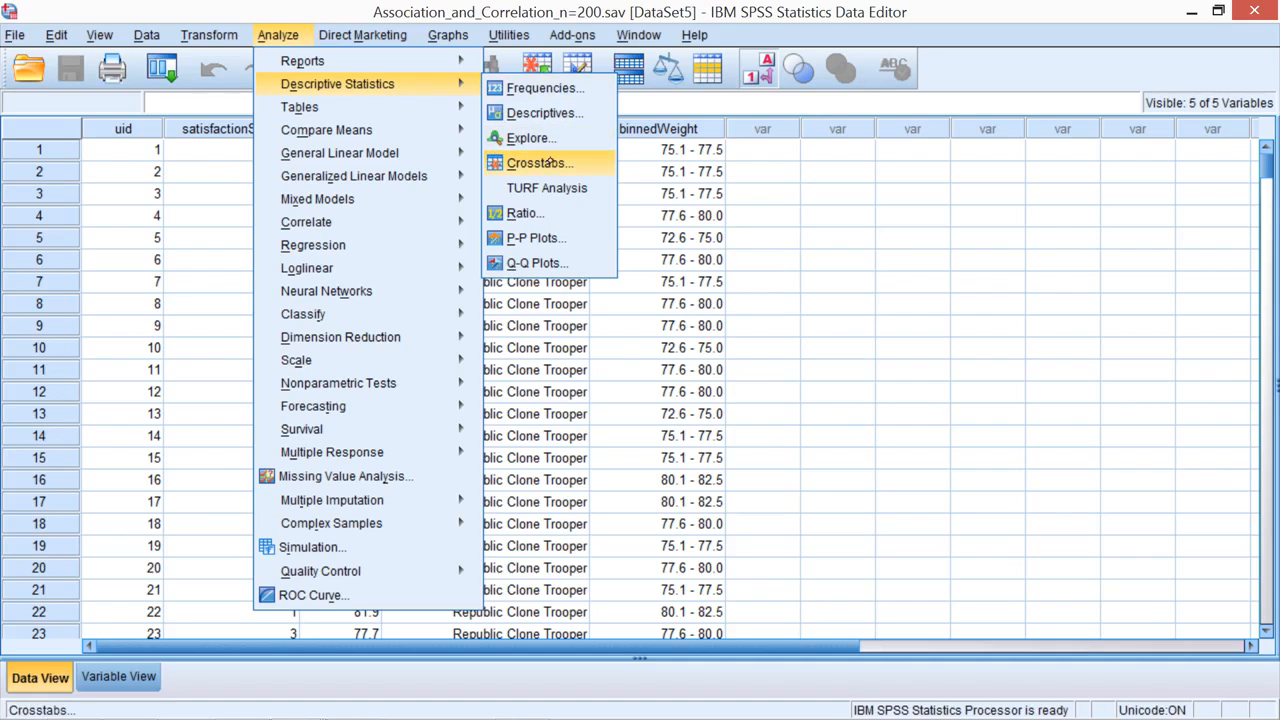
{"action": "left_click", "coordinate": [538, 163]}
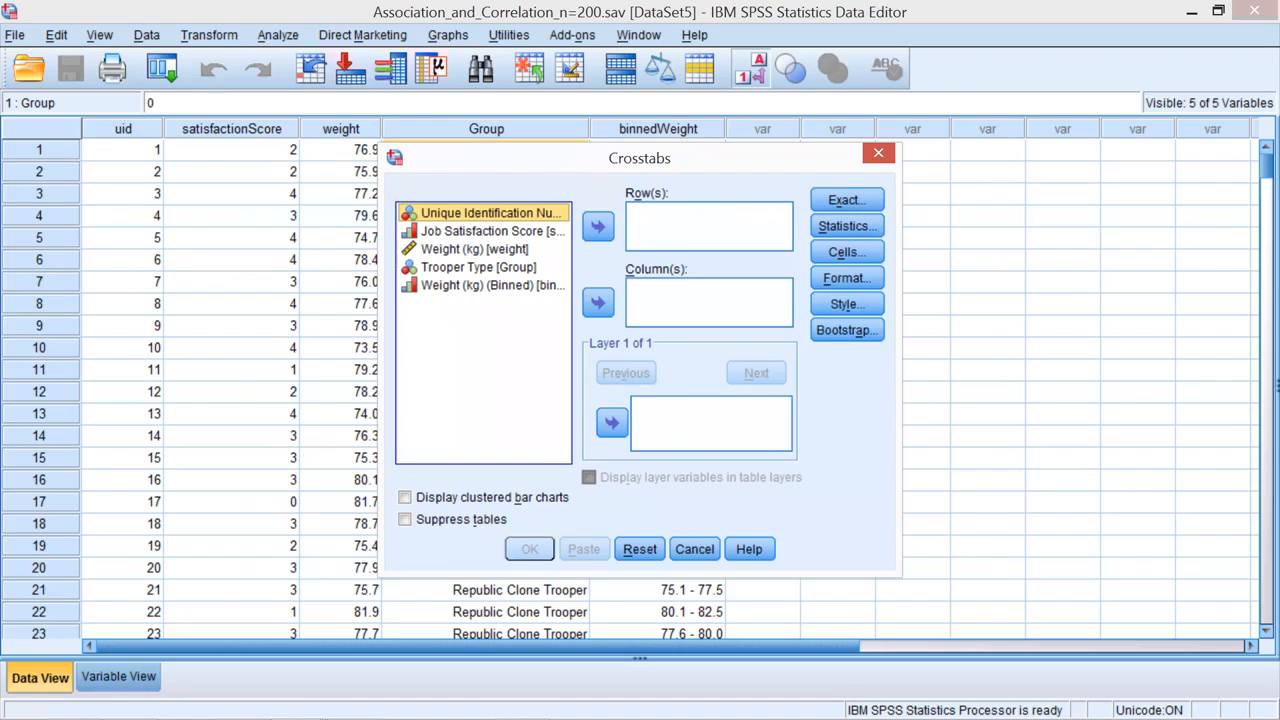
Set Trooper Type as row and Job Satisfaction Score as column, then open Statistics
{"action": "left_click", "coordinate": [478, 267]}
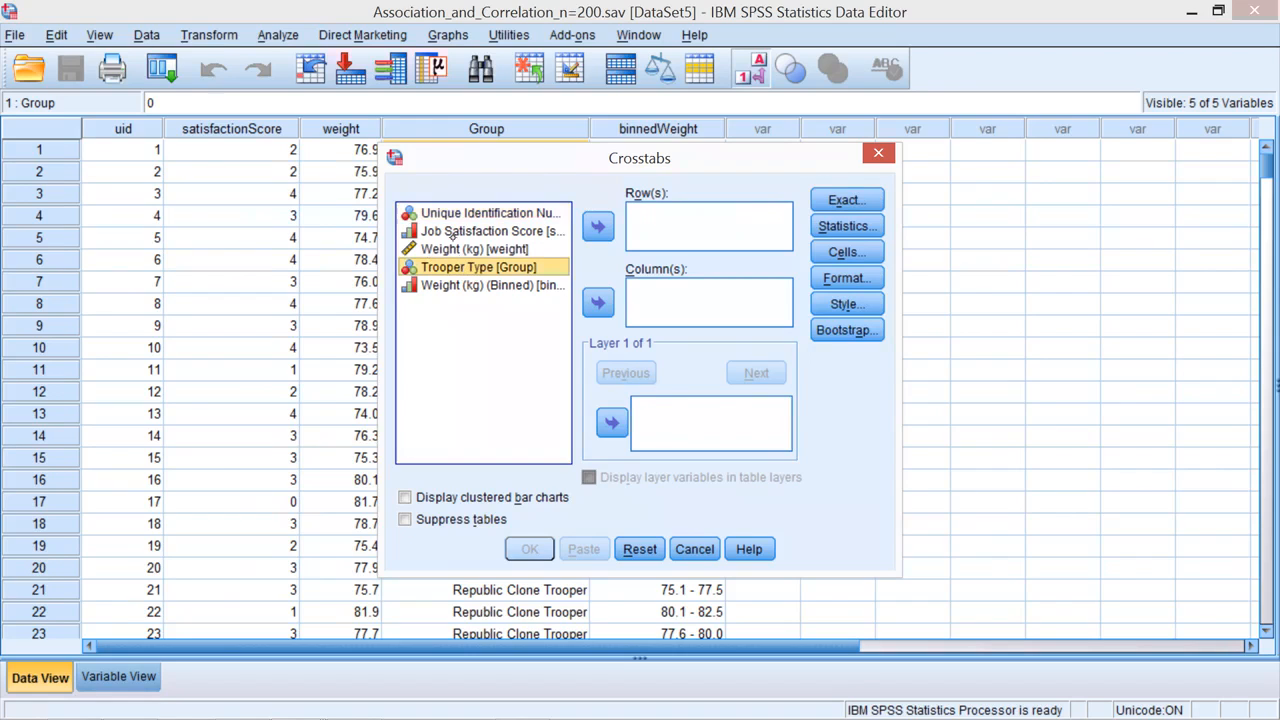
{"action": "left_click", "coordinate": [597, 226]}
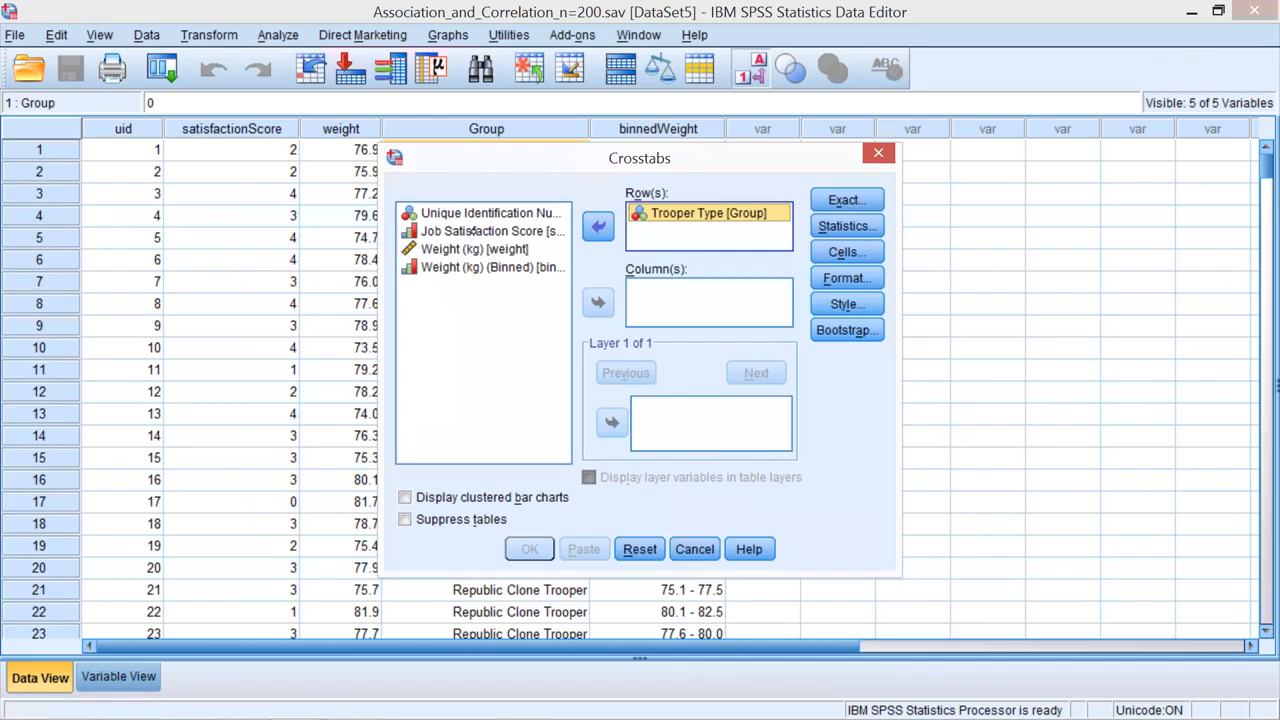
{"action": "left_click", "coordinate": [490, 231]}
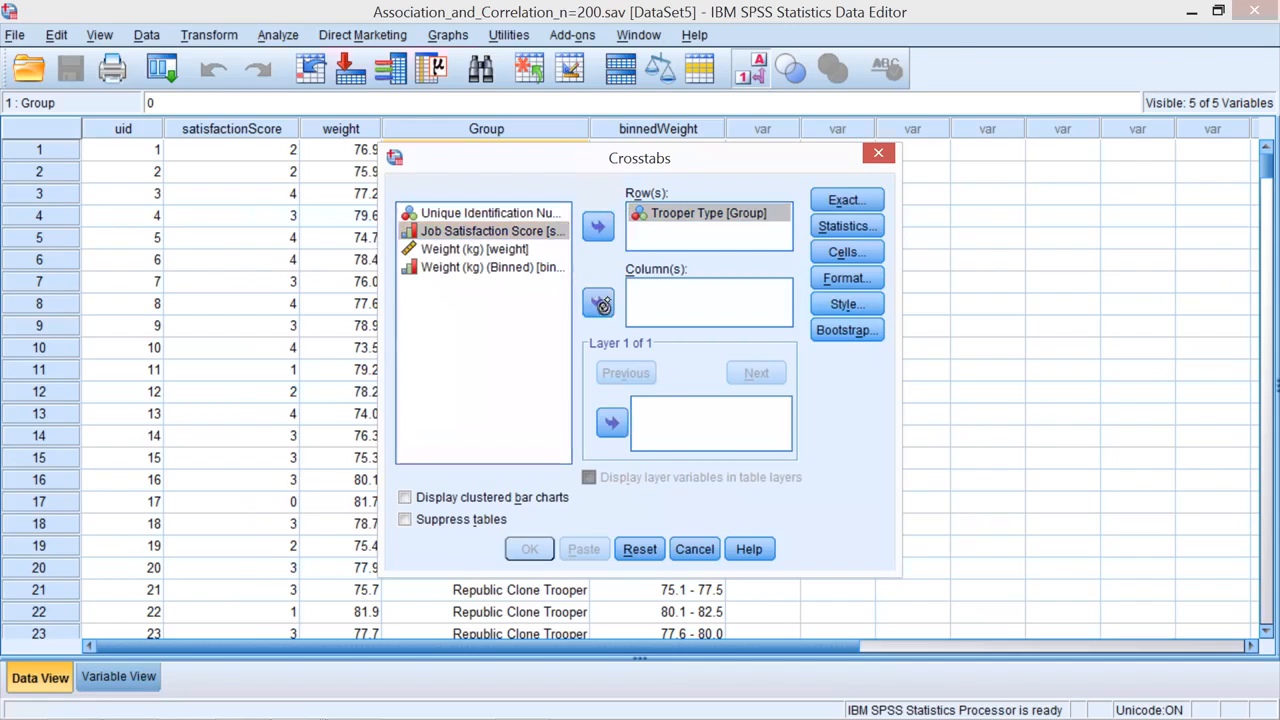
{"action": "left_click", "coordinate": [490, 231]}
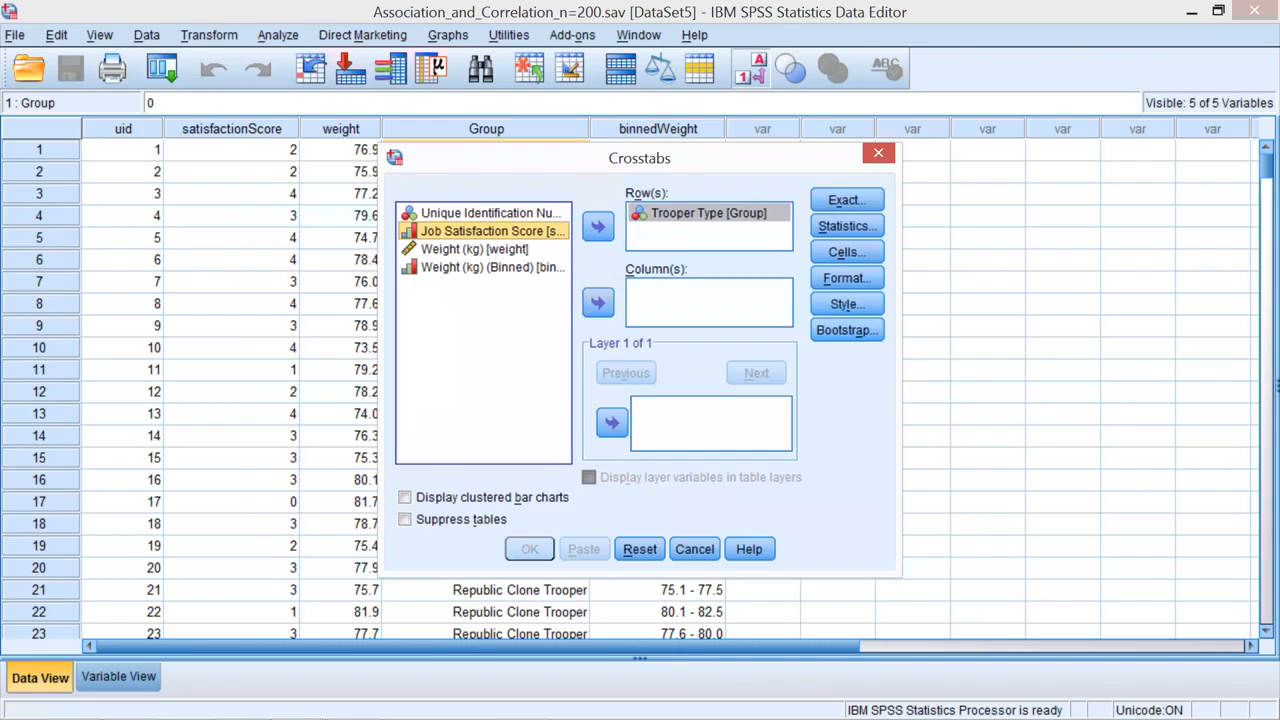
{"action": "left_click", "coordinate": [597, 302]}
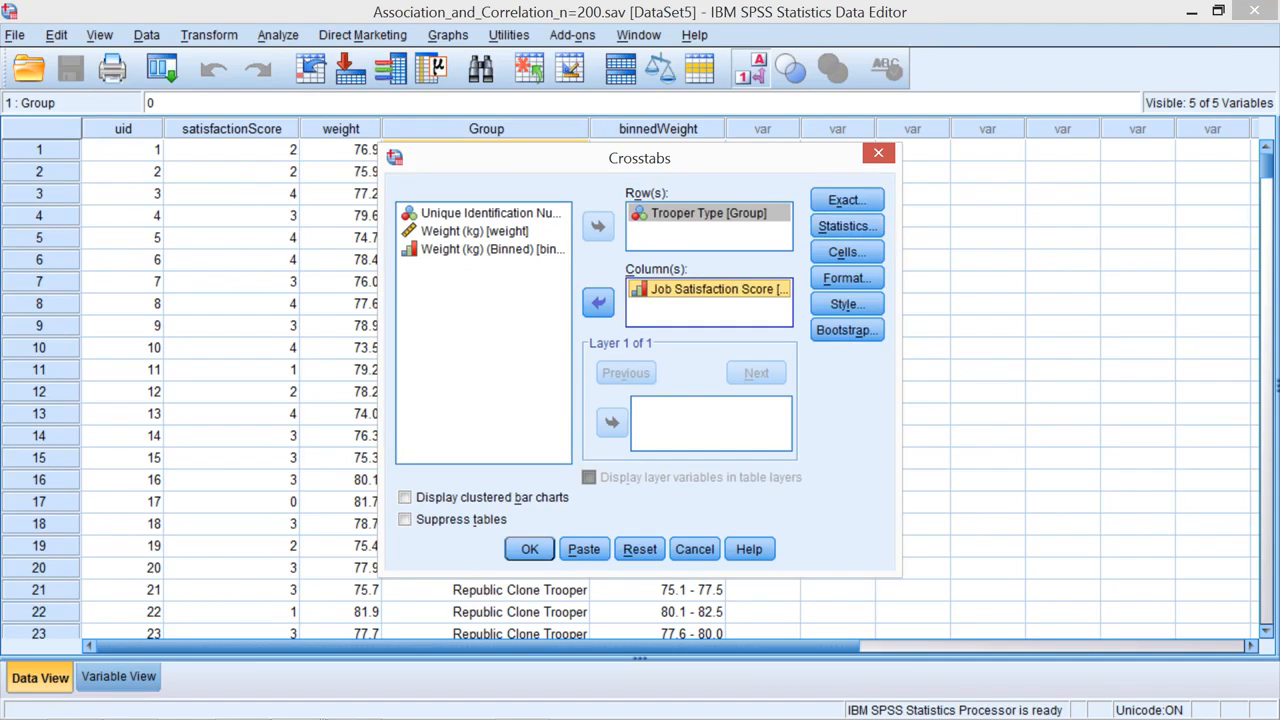
{"action": "mouse_move", "coordinate": [845, 199]}
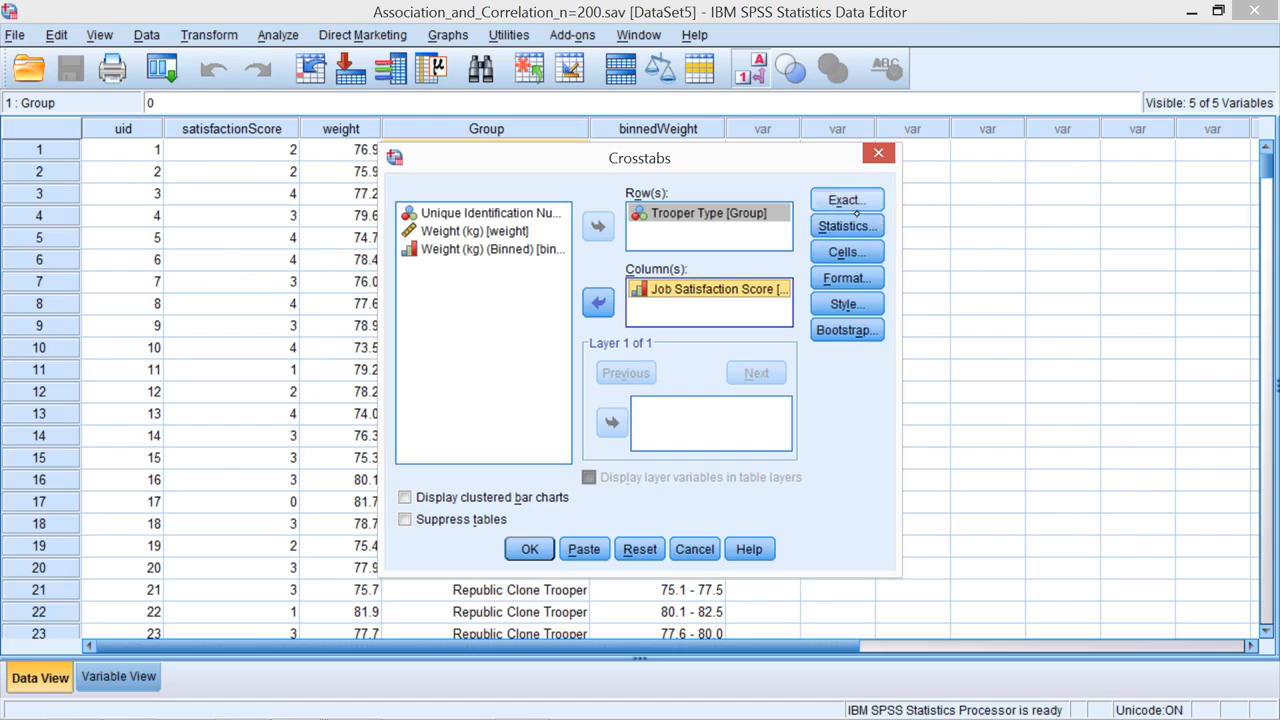
{"action": "left_click", "coordinate": [846, 225]}
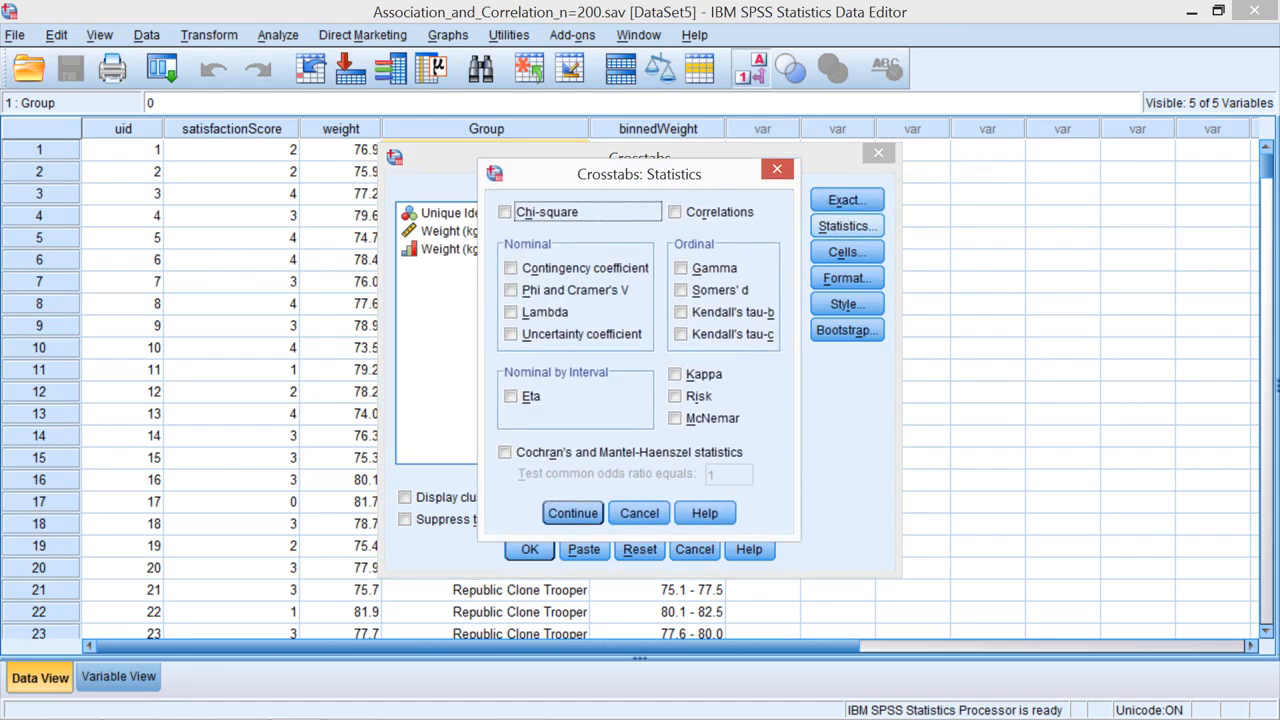
Move the Statistics dialog aside, tick Chi-square, and continue back to Crosstabs
{"action": "left_click_drag", "start_coordinate": [639, 174], "coordinate": [989, 147]}
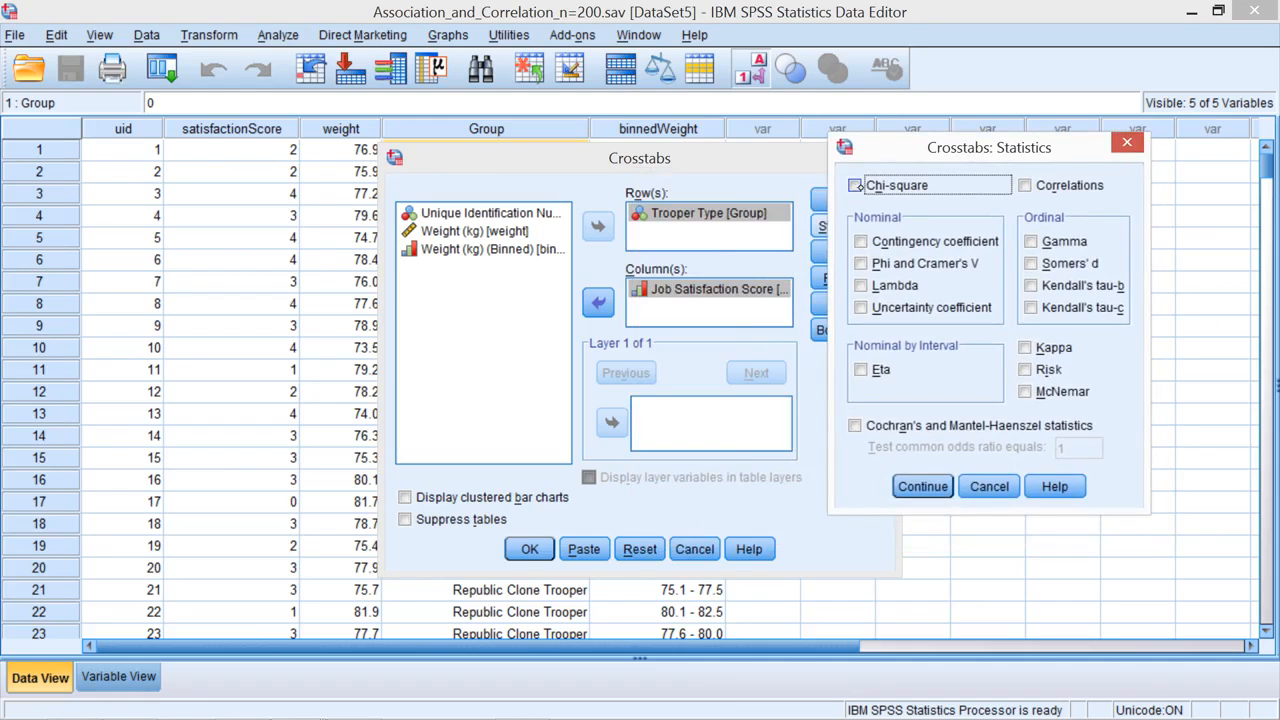
{"action": "left_click", "coordinate": [855, 185]}
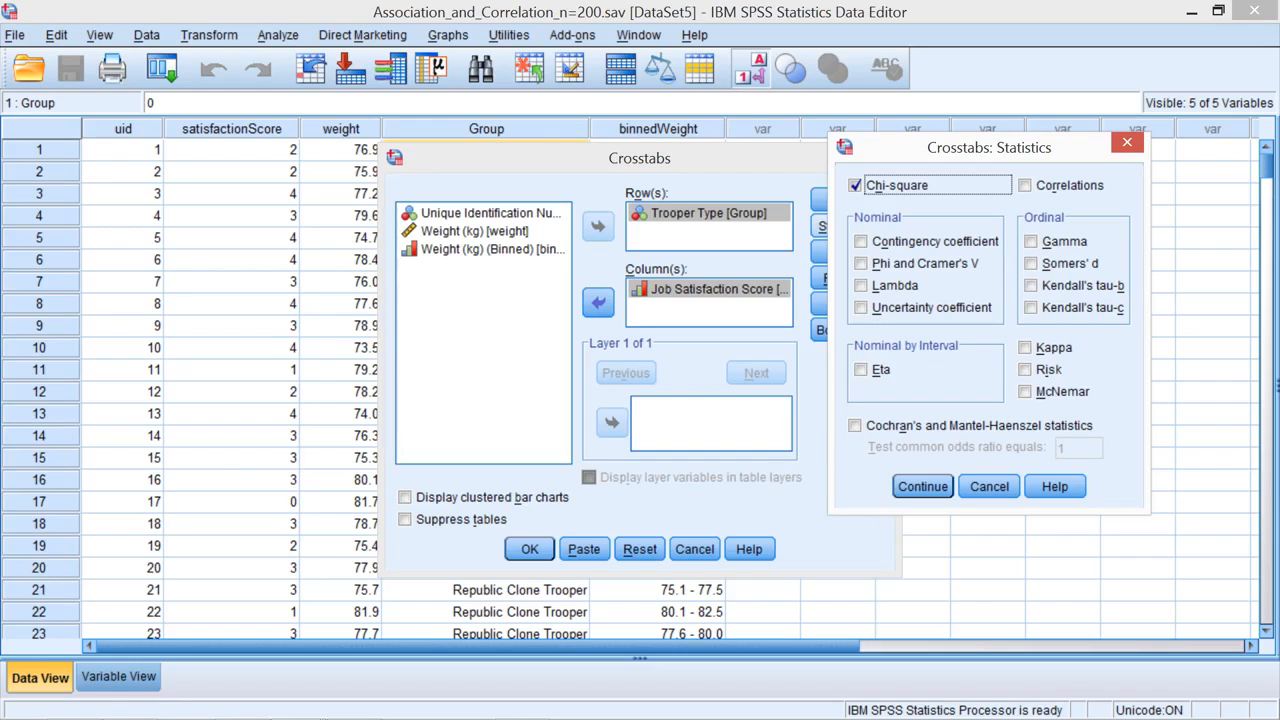
{"action": "left_click", "coordinate": [921, 486]}
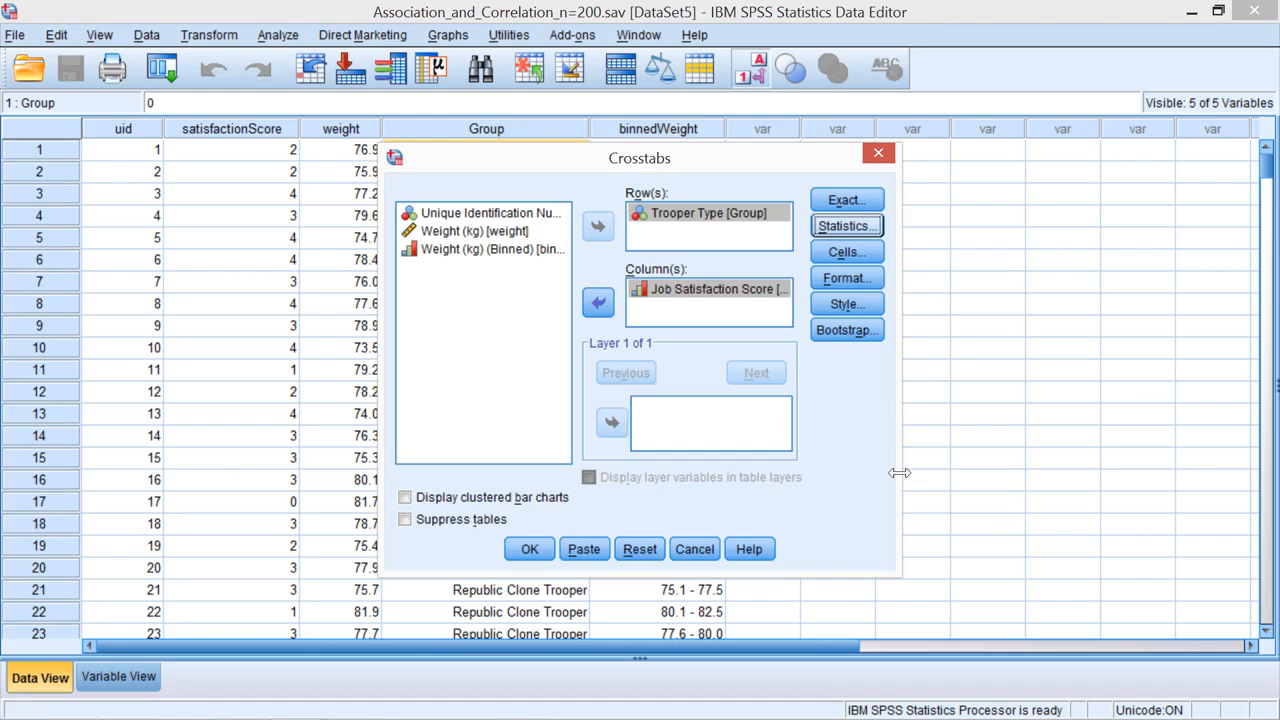
{"action": "left_click", "coordinate": [529, 548]}
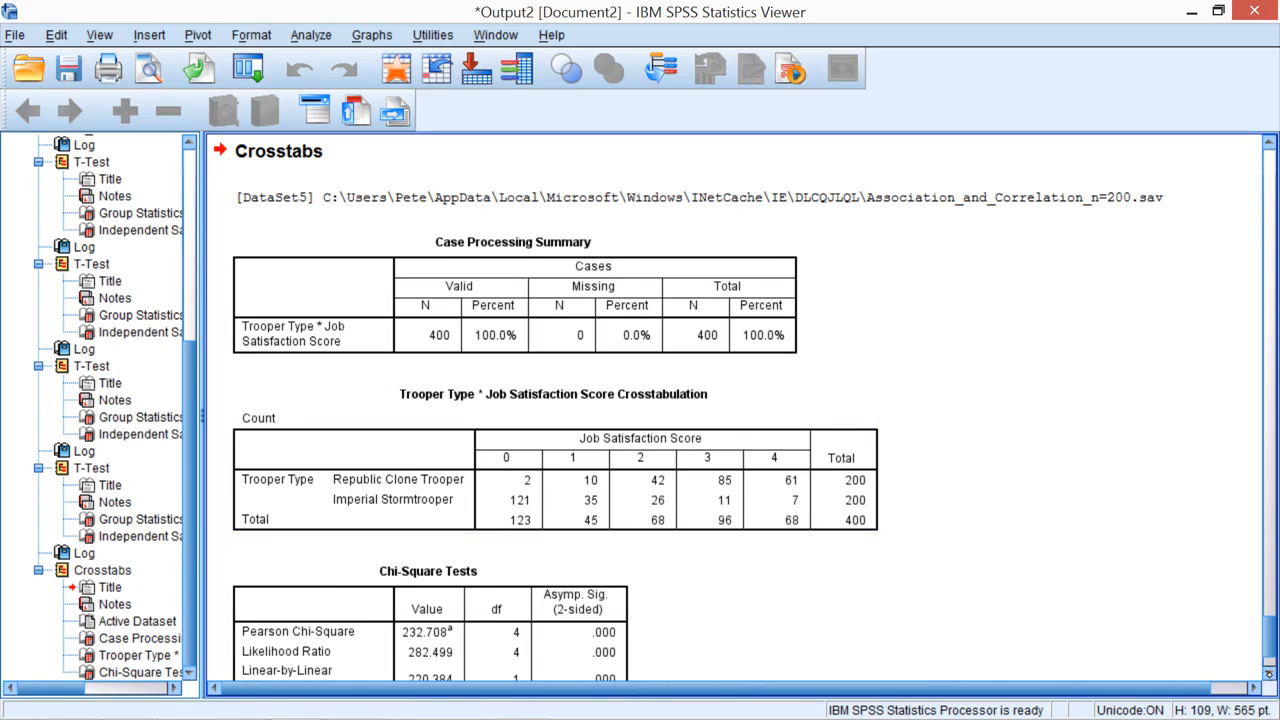
Scroll through the Crosstabs chi-square output in the SPSS Viewer
{"action": "scroll", "scroll_direction": "down", "scroll_amount": 3}
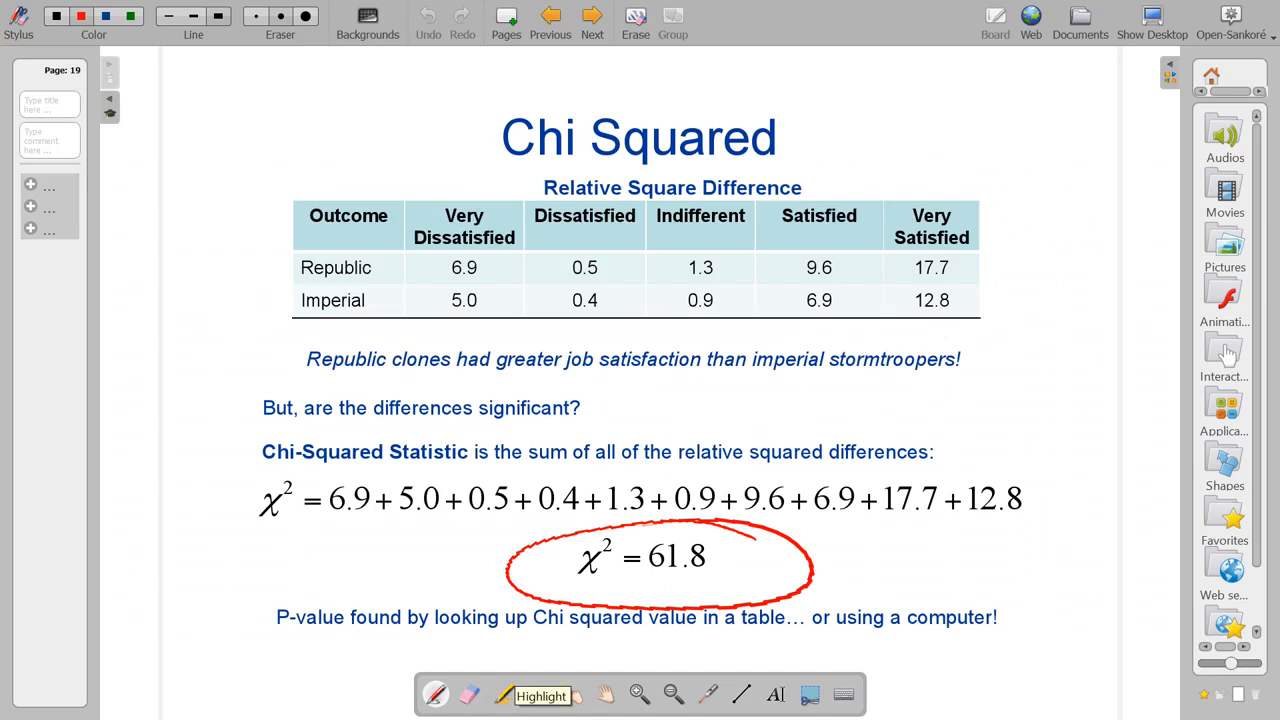
Switch to the laser pointer and step back to the previous slide with the difference tables
{"action": "left_click", "coordinate": [537, 694]}
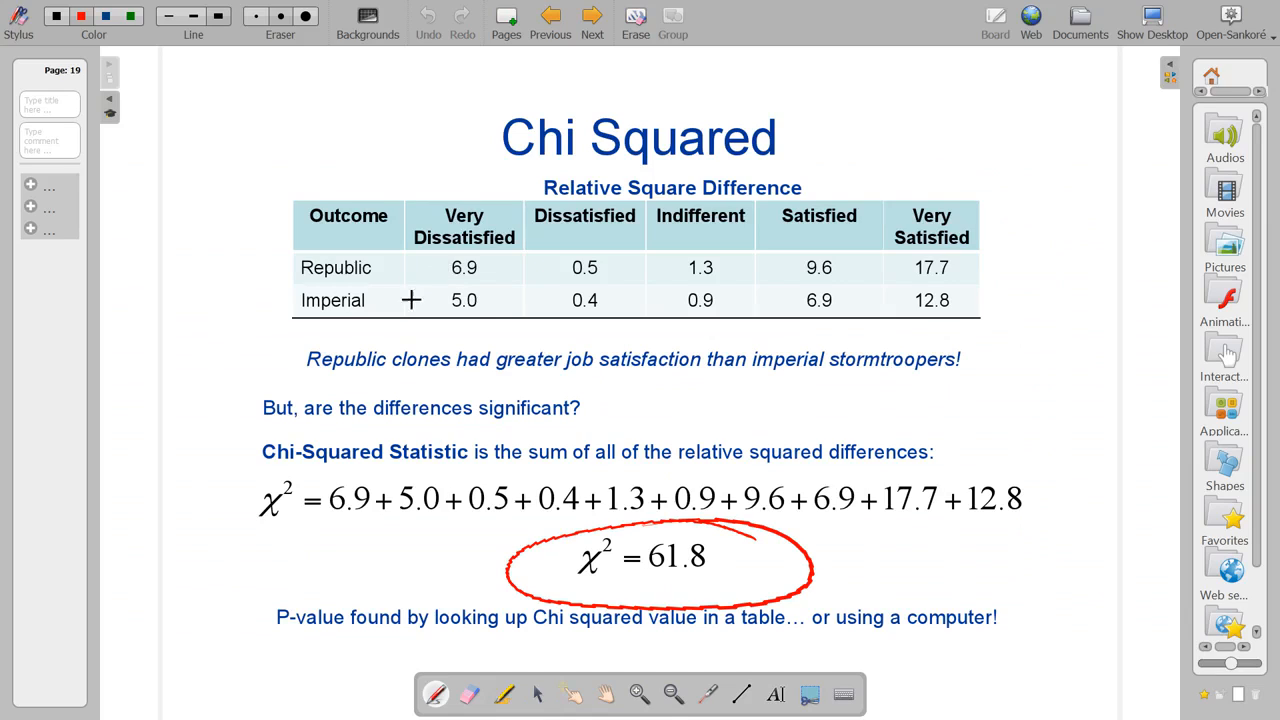
{"action": "mouse_move", "coordinate": [404, 274]}
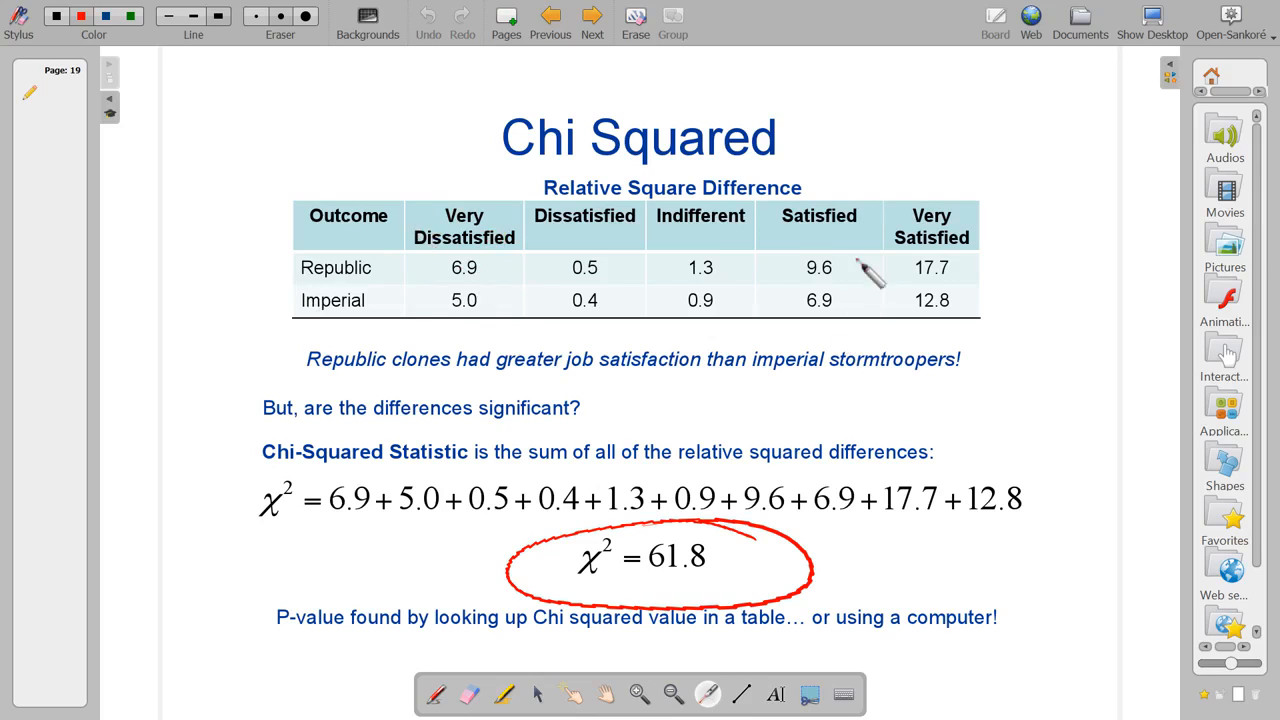
{"action": "mouse_move", "coordinate": [965, 195]}
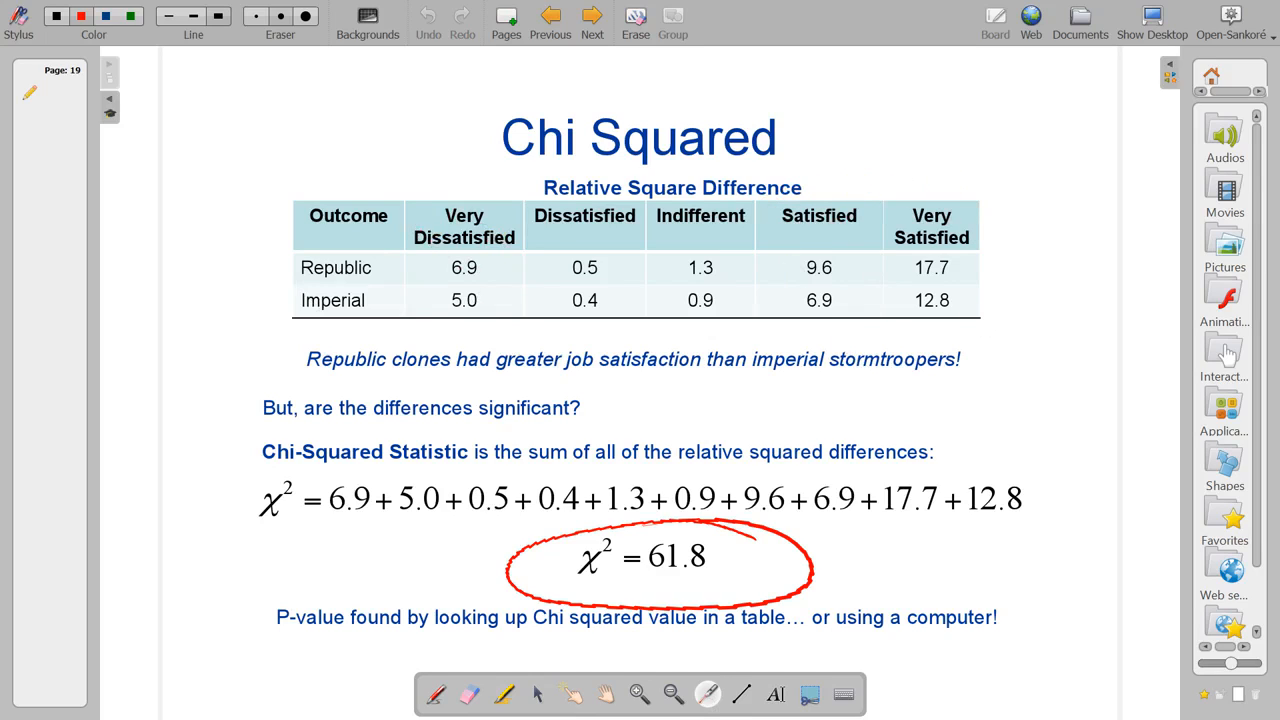
{"action": "mouse_move", "coordinate": [1028, 228]}
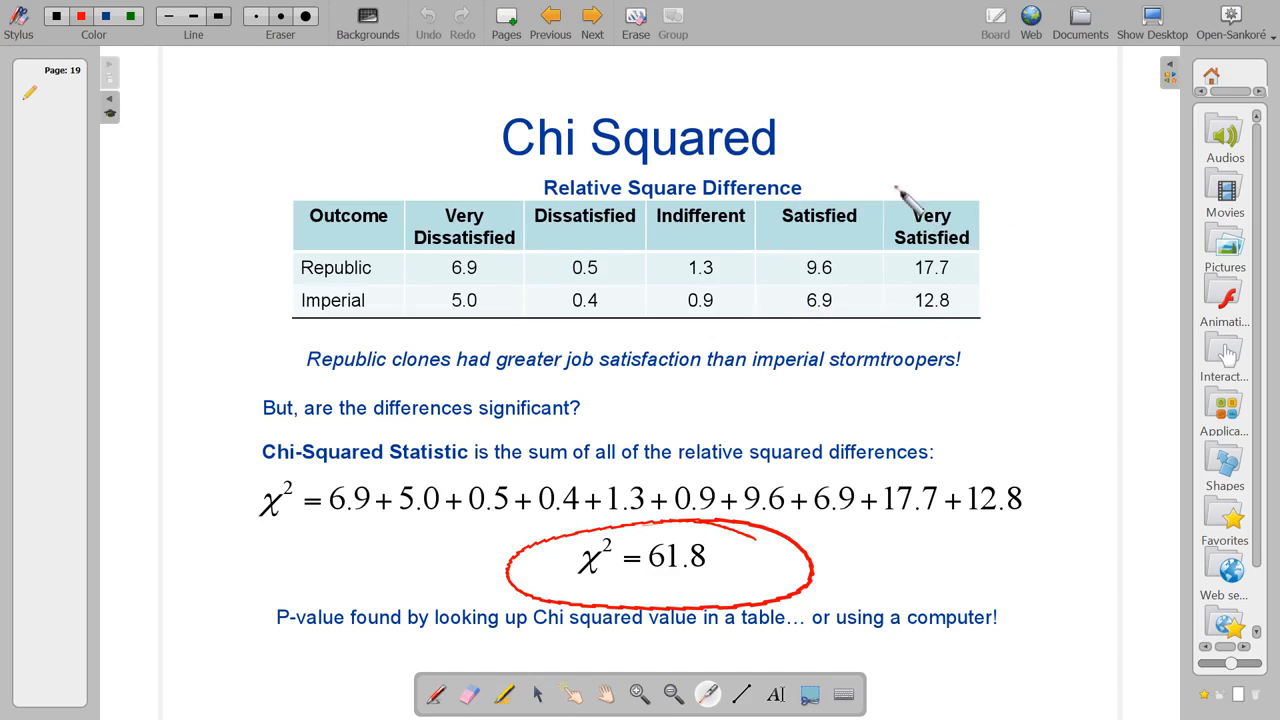
{"action": "left_click", "coordinate": [549, 18]}
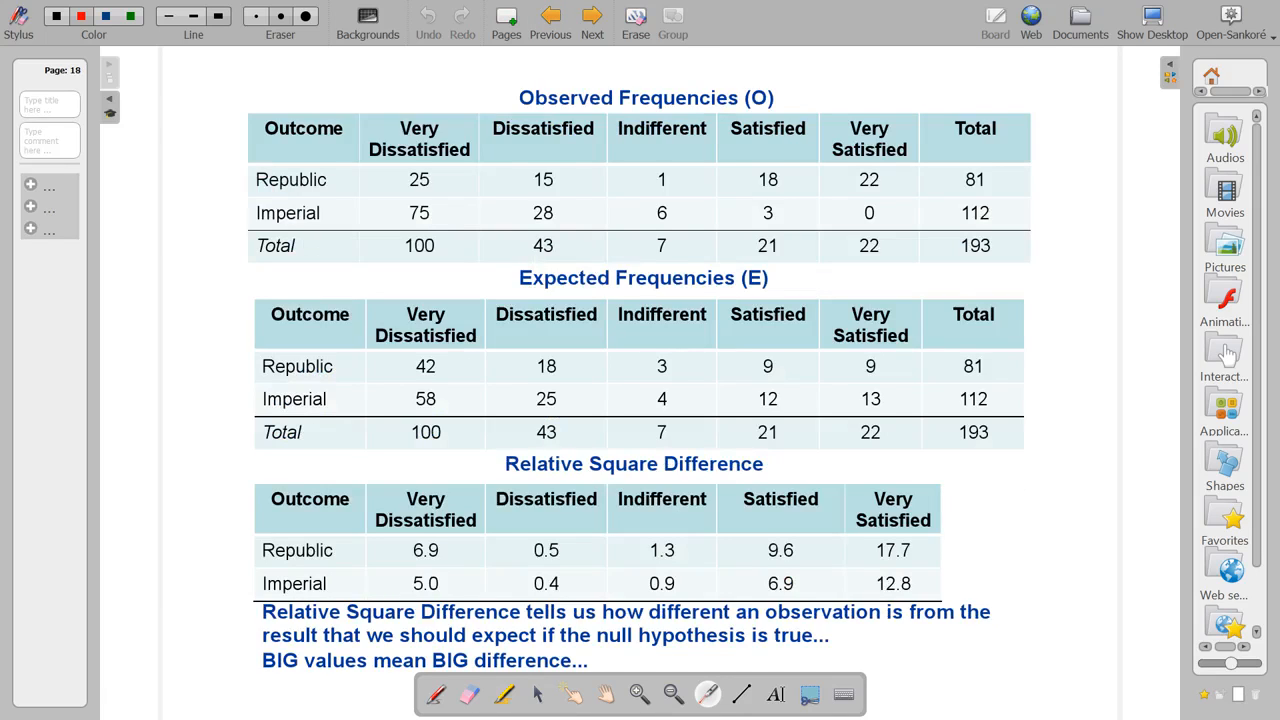
{"action": "mouse_move", "coordinate": [375, 135]}
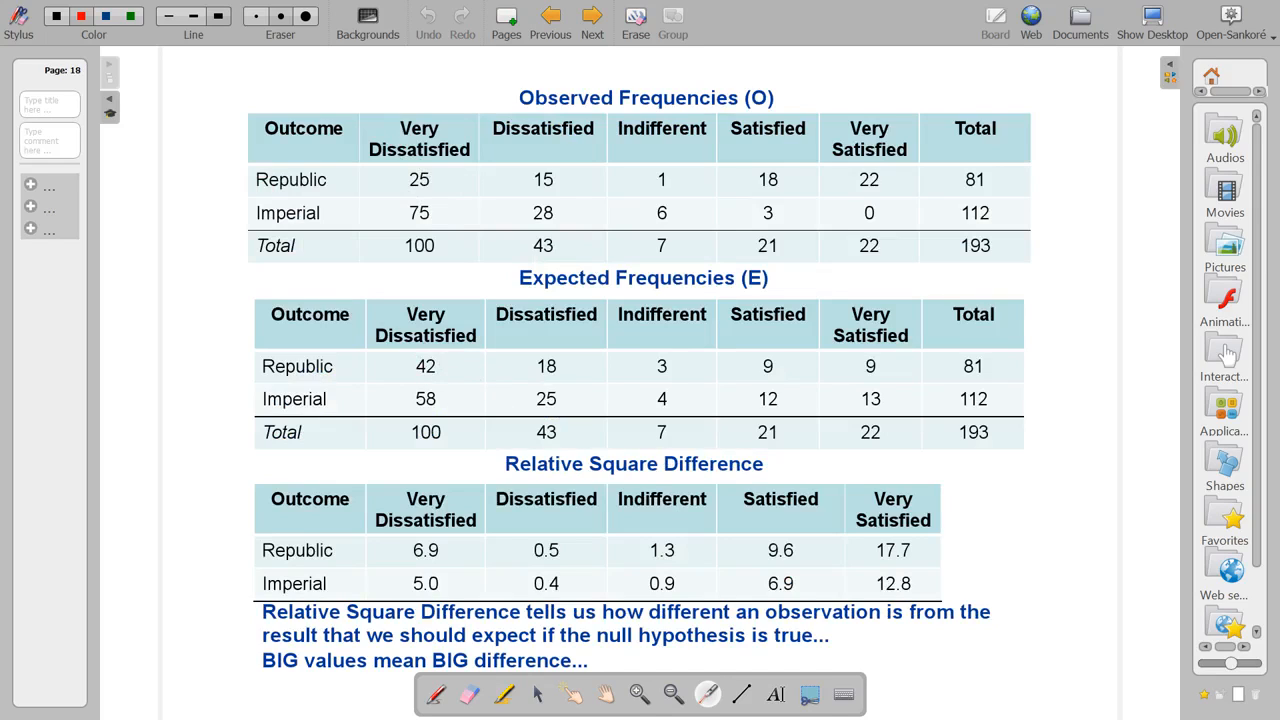
{"action": "mouse_move", "coordinate": [300, 375]}
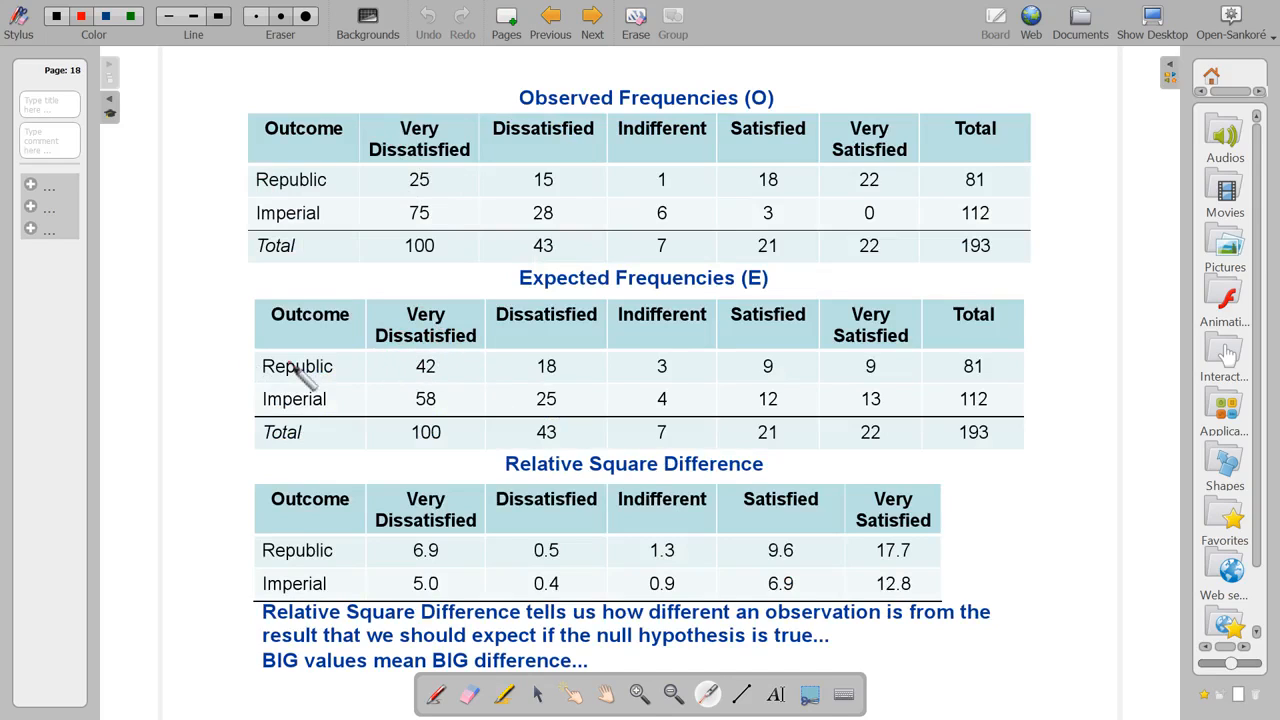
{"action": "left_click", "coordinate": [391, 370]}
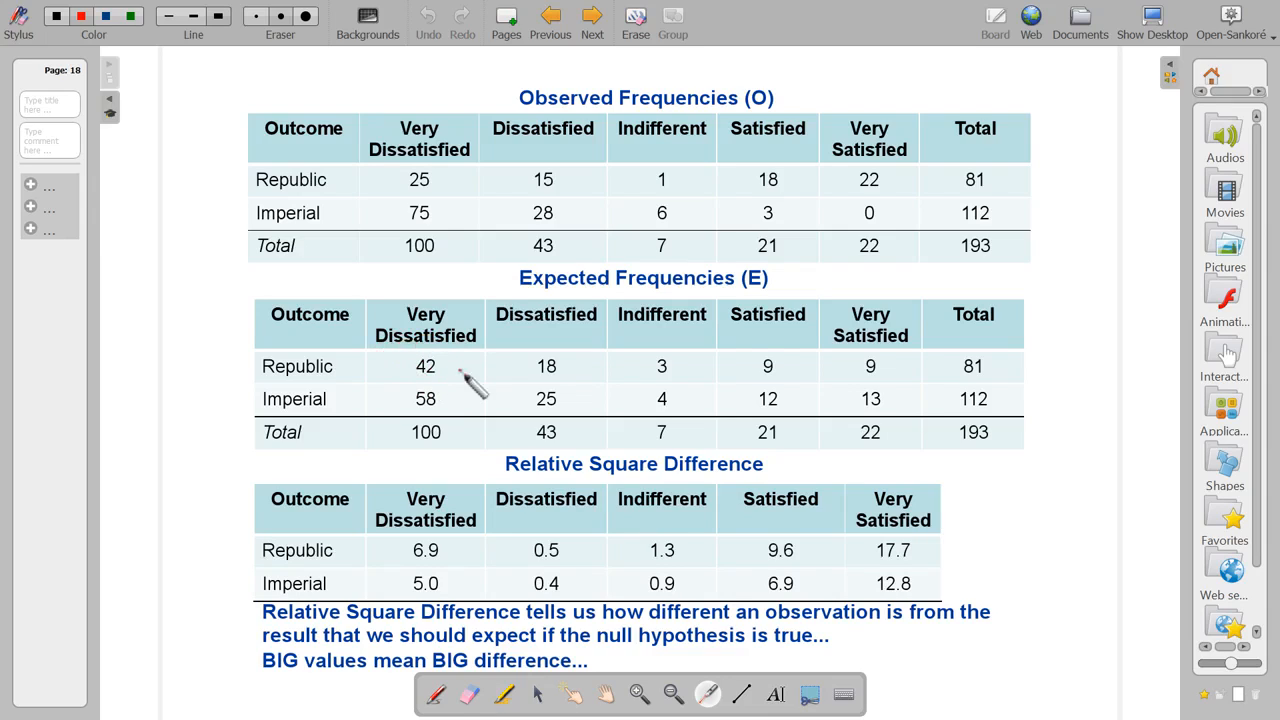
{"action": "mouse_move", "coordinate": [420, 150]}
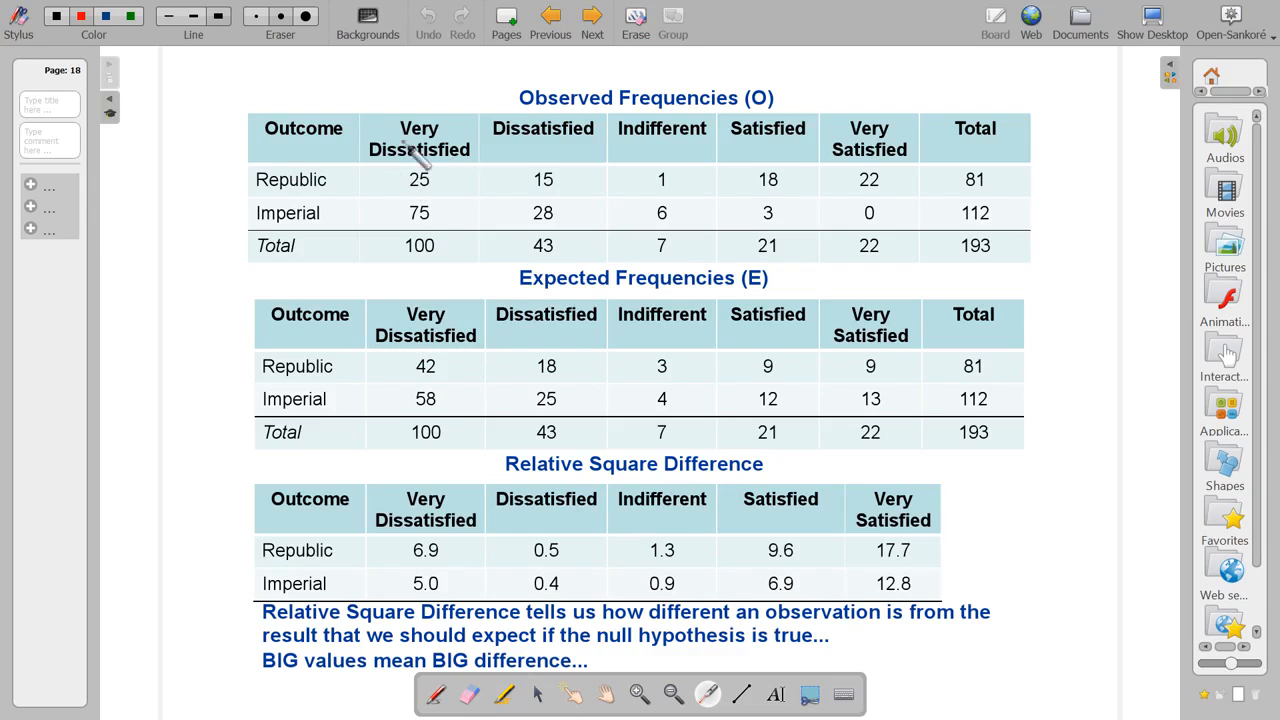
{"action": "left_click", "coordinate": [458, 185]}
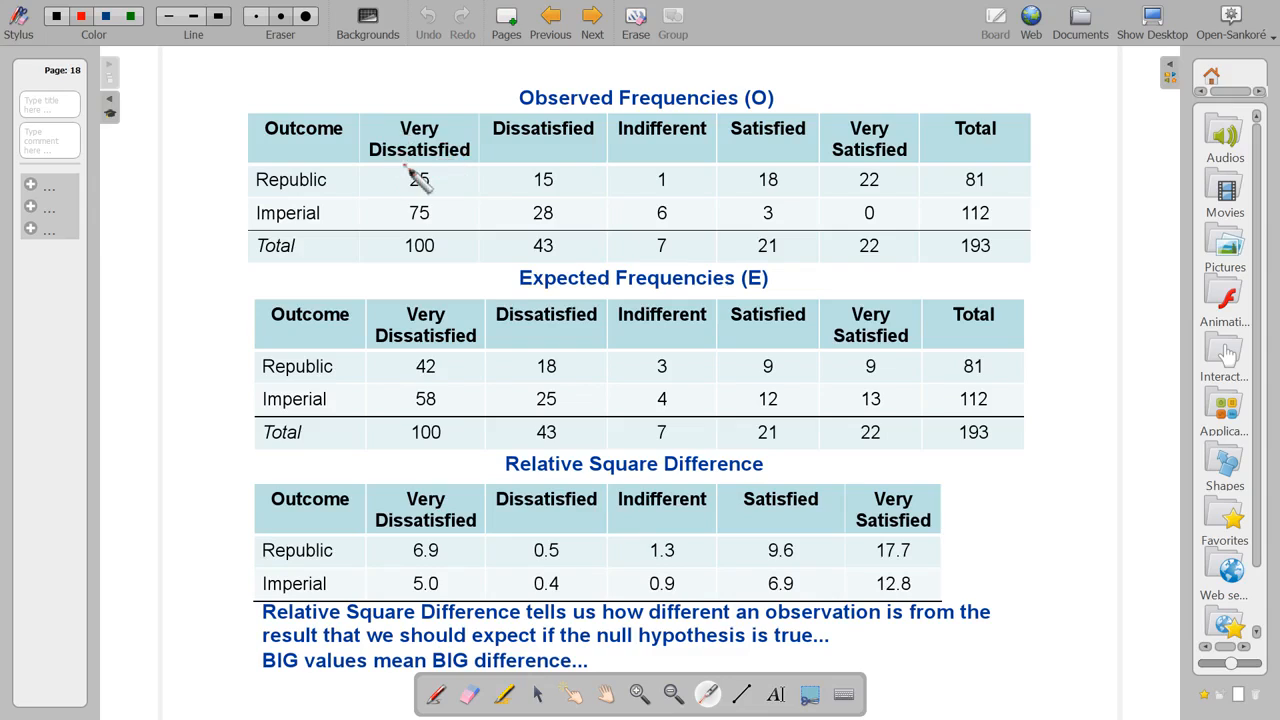
{"action": "mouse_move", "coordinate": [410, 245]}
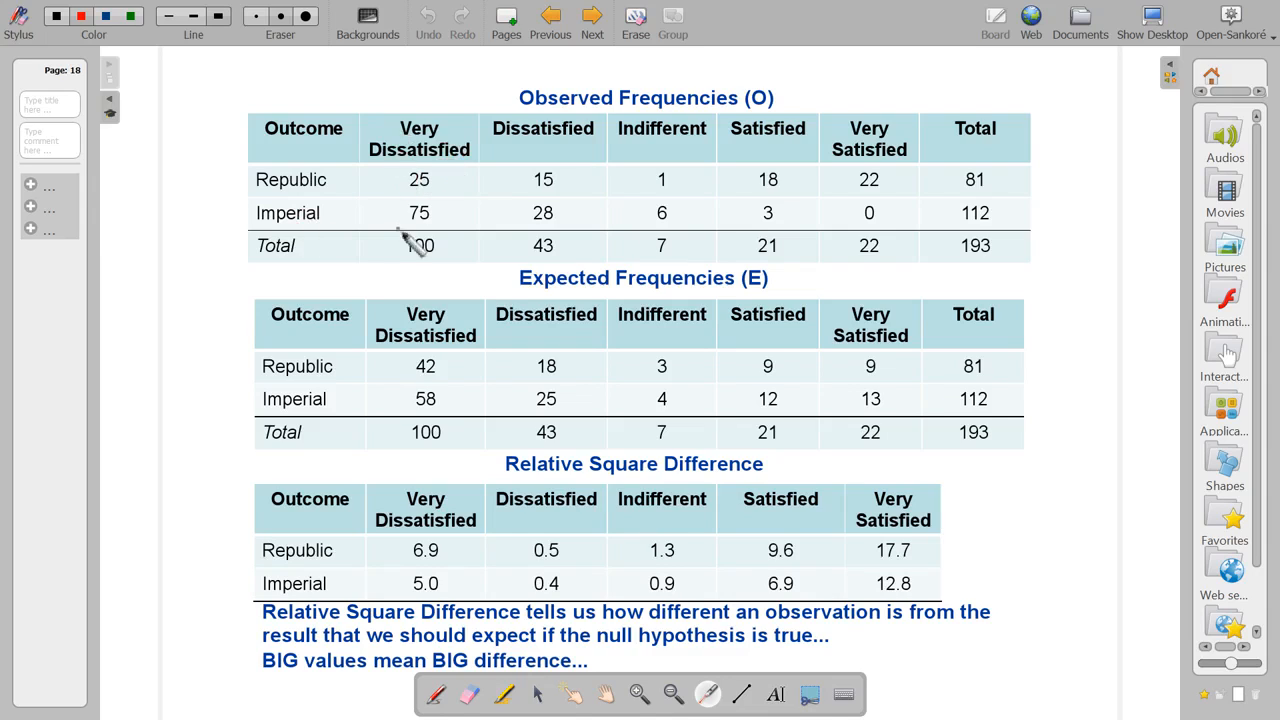
{"action": "left_click", "coordinate": [452, 218]}
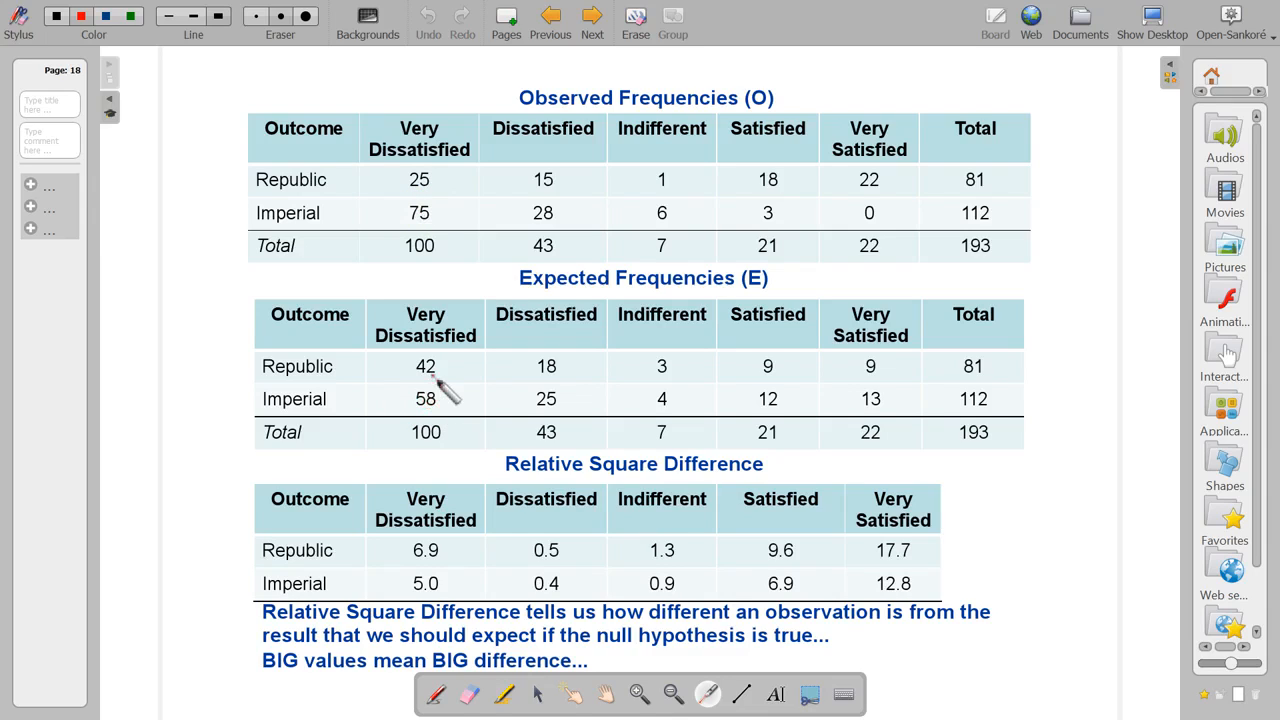
{"action": "mouse_move", "coordinate": [870, 165]}
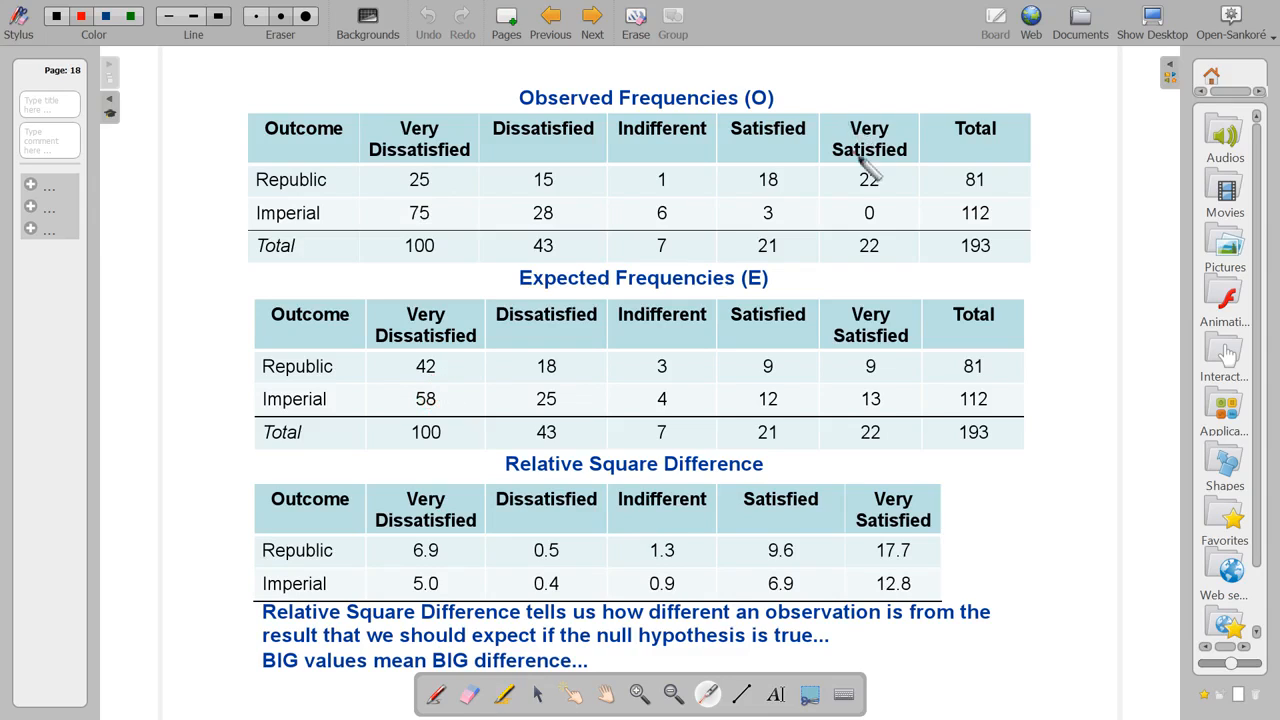
{"action": "mouse_move", "coordinate": [800, 195]}
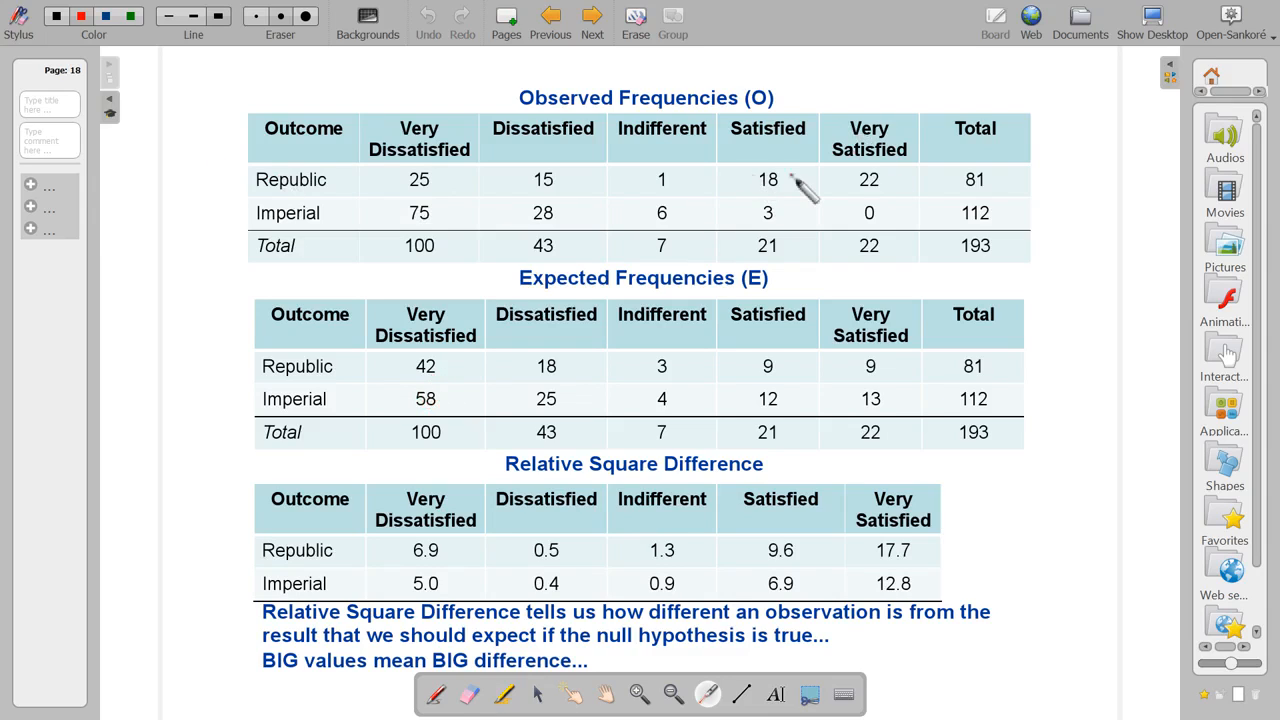
{"action": "left_click", "coordinate": [843, 183]}
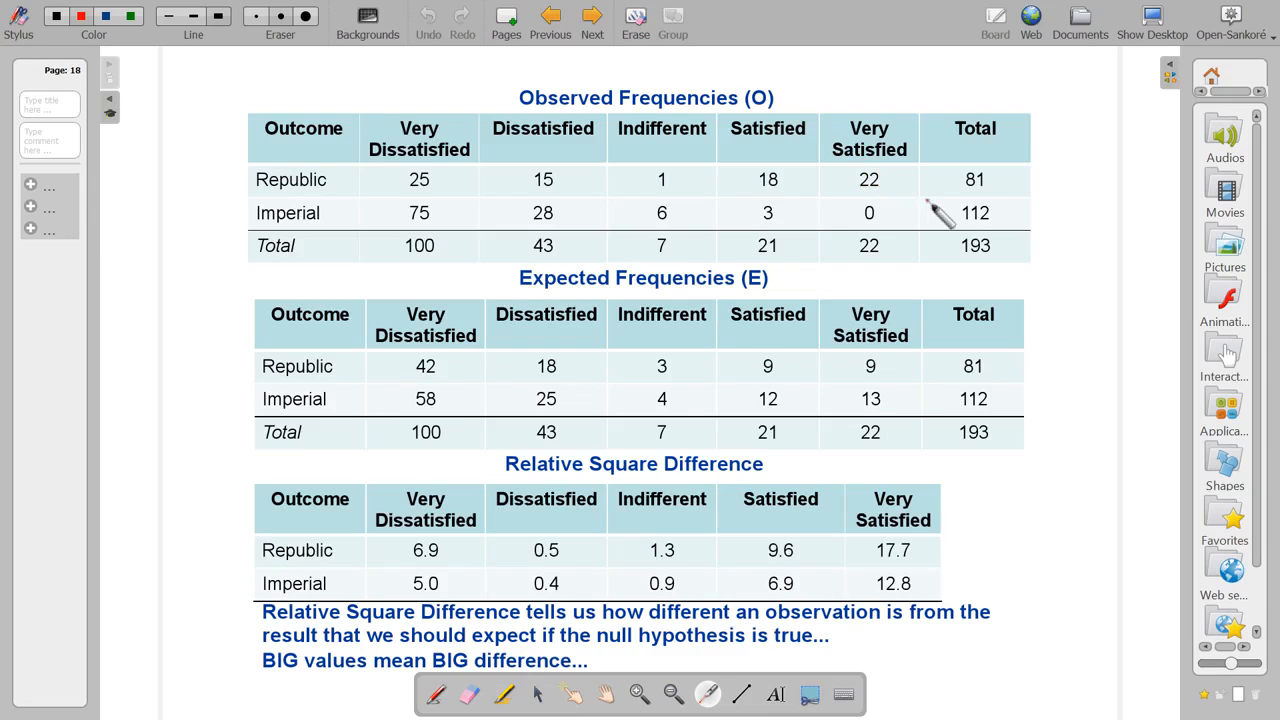
{"action": "left_click", "coordinate": [857, 365]}
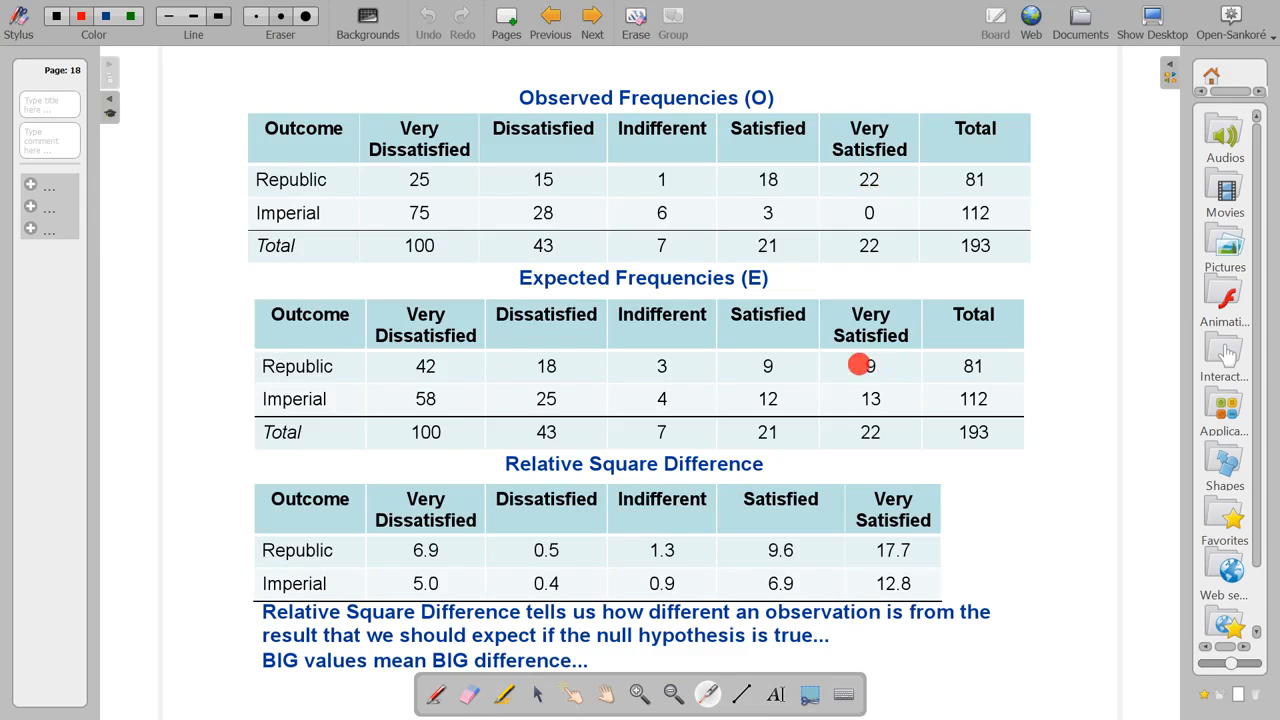
{"action": "mouse_move", "coordinate": [851, 361]}
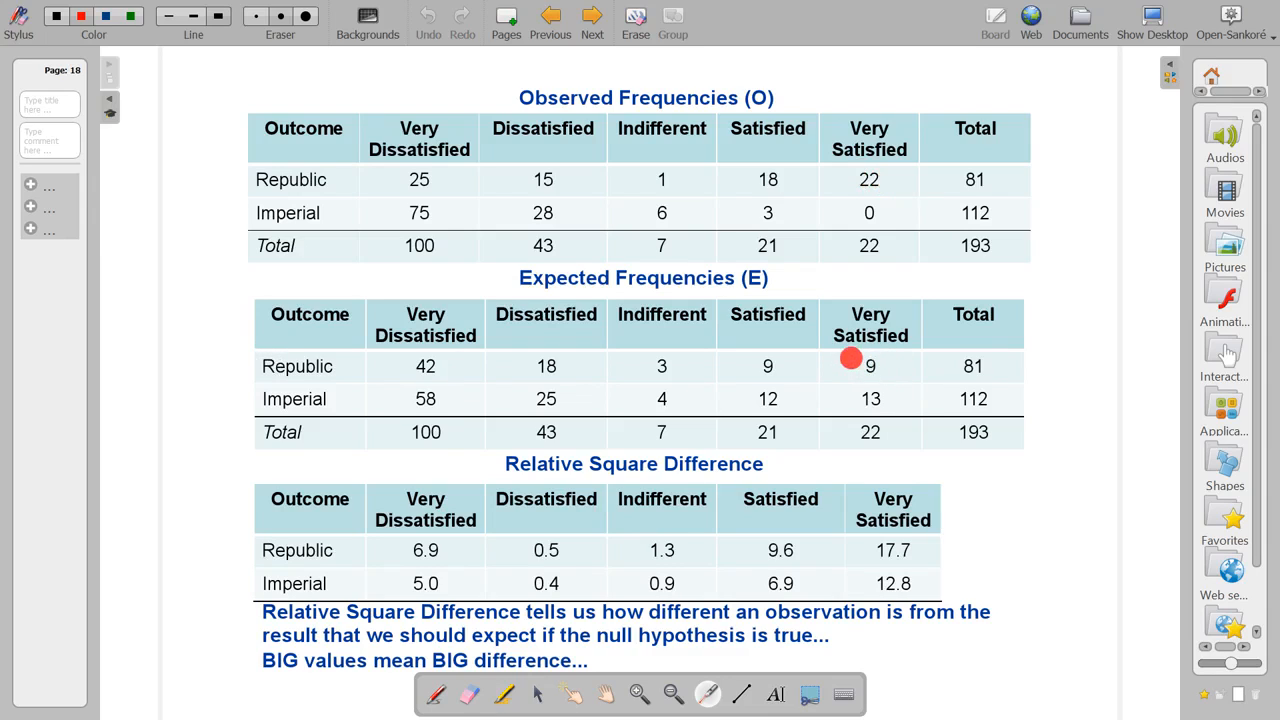
{"action": "mouse_move", "coordinate": [895, 390]}
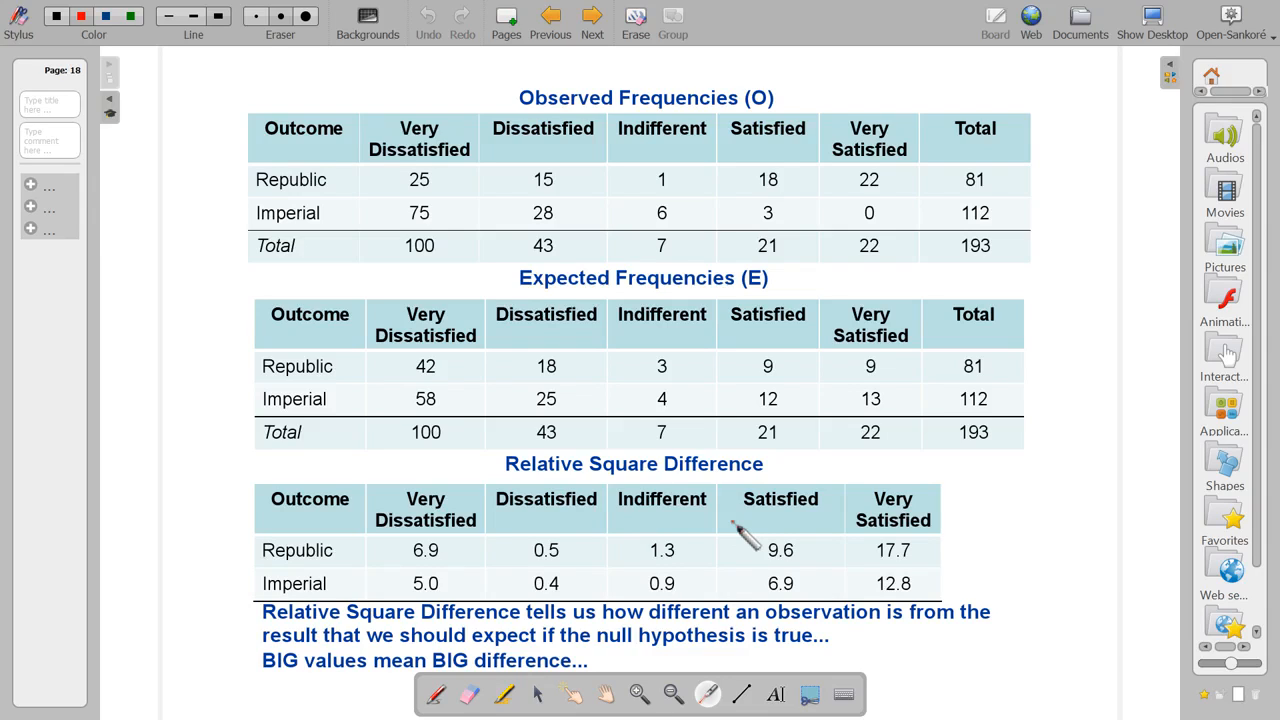
Advance through the Chi Squared and In SPSS slides to the Results slide
{"action": "left_click", "coordinate": [591, 18]}
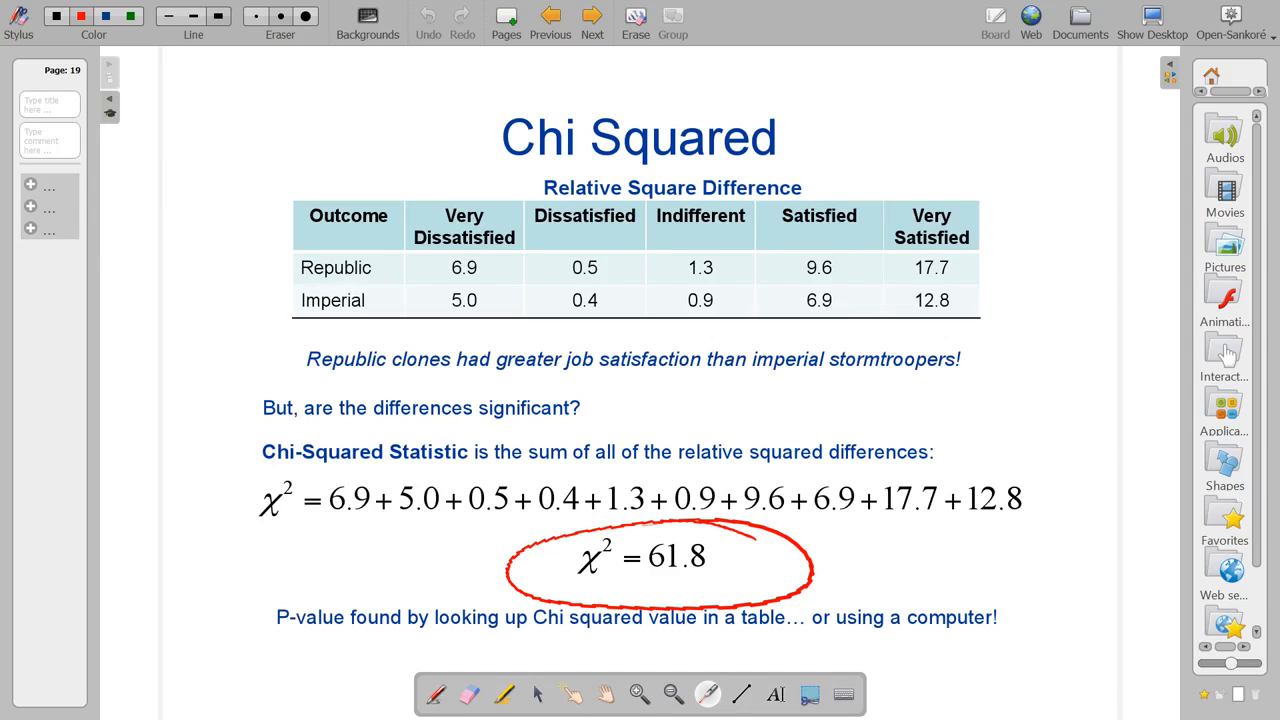
{"action": "left_click", "coordinate": [591, 18]}
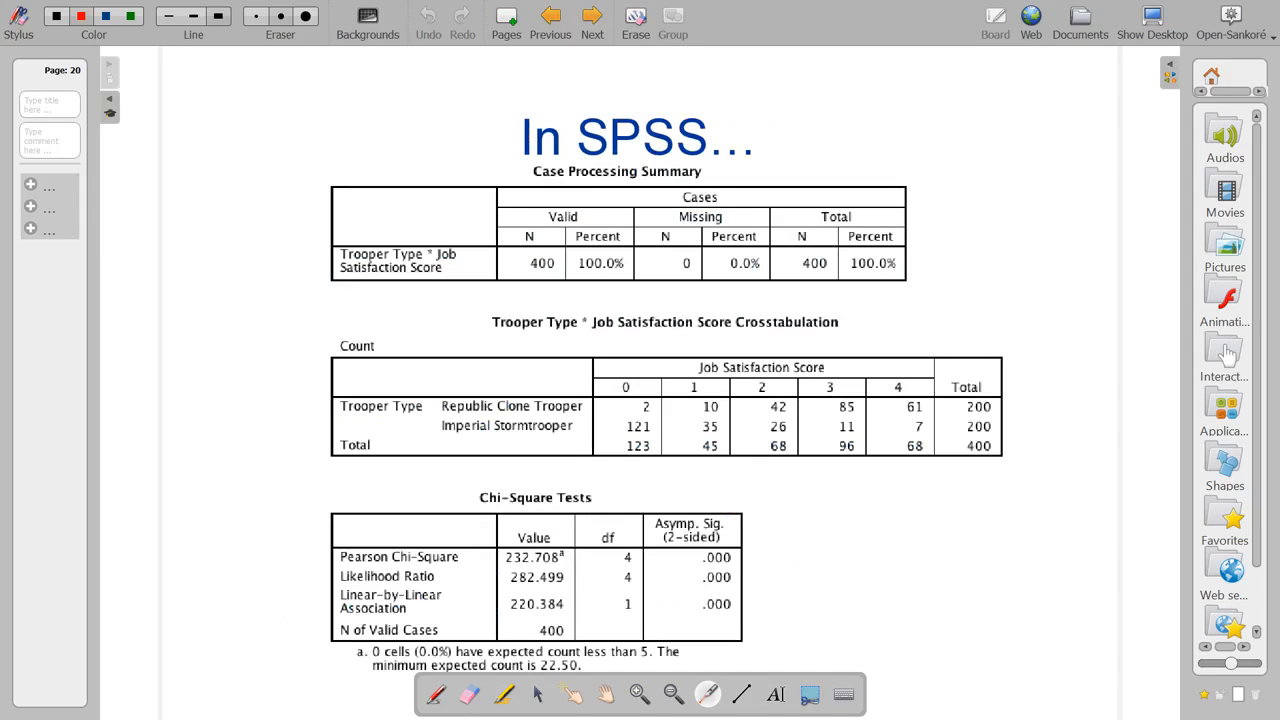
{"action": "mouse_move", "coordinate": [585, 600]}
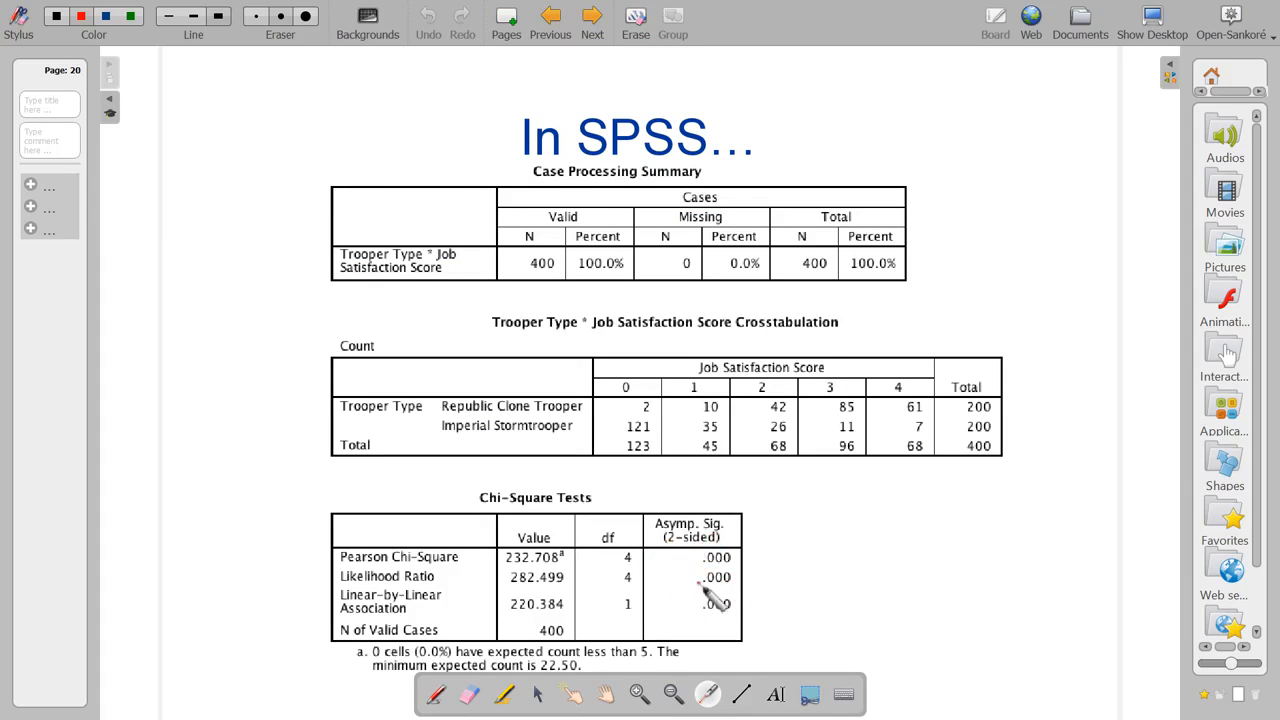
{"action": "mouse_move", "coordinate": [800, 188]}
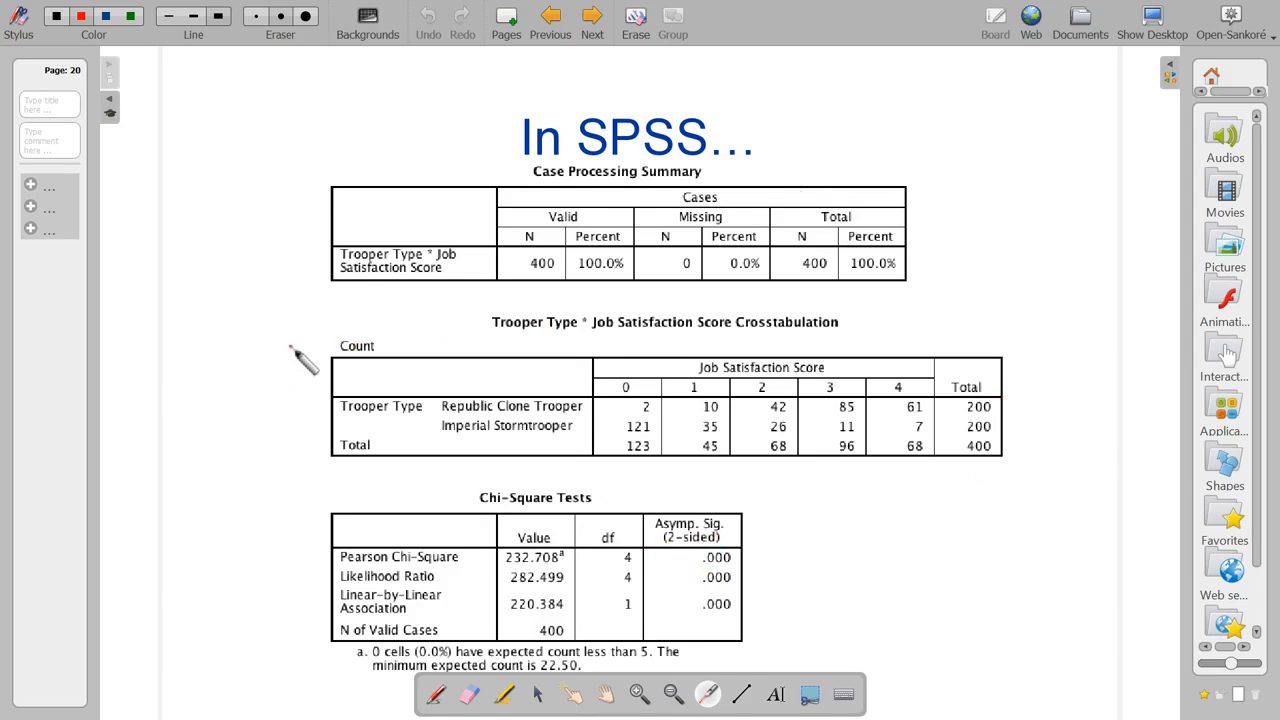
{"action": "left_click", "coordinate": [591, 16]}
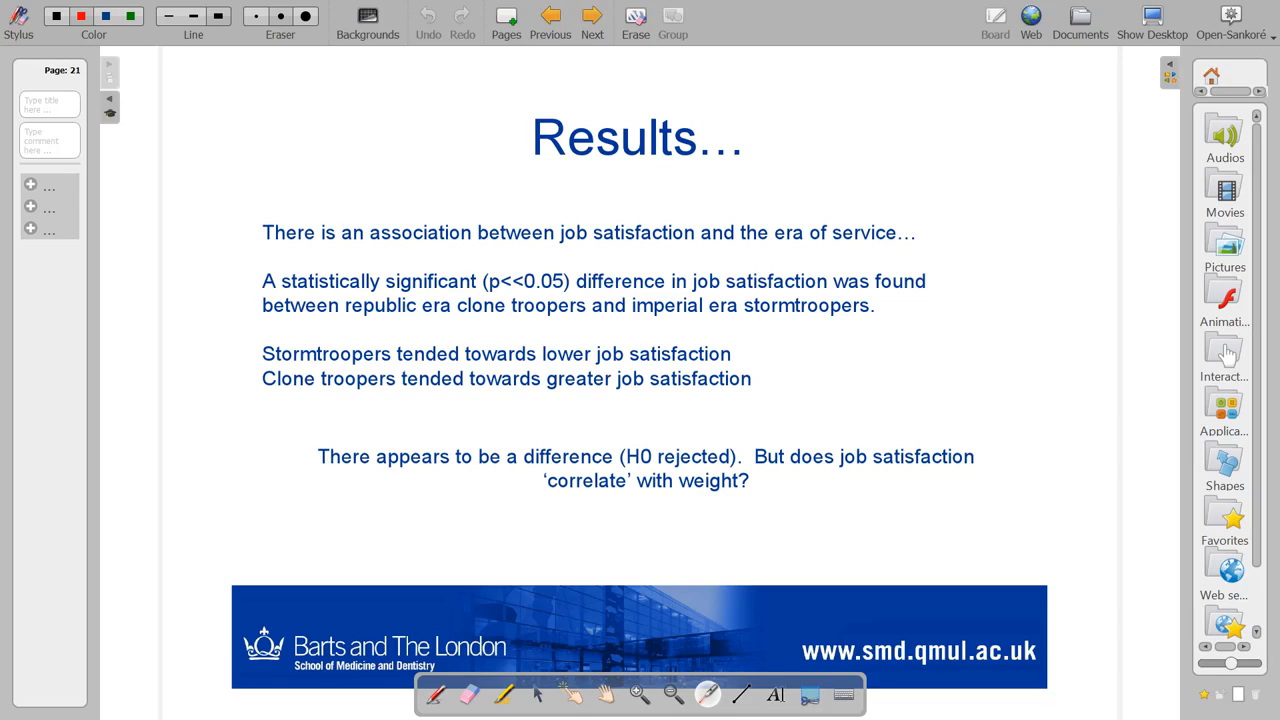
{"action": "mouse_move", "coordinate": [248, 348]}
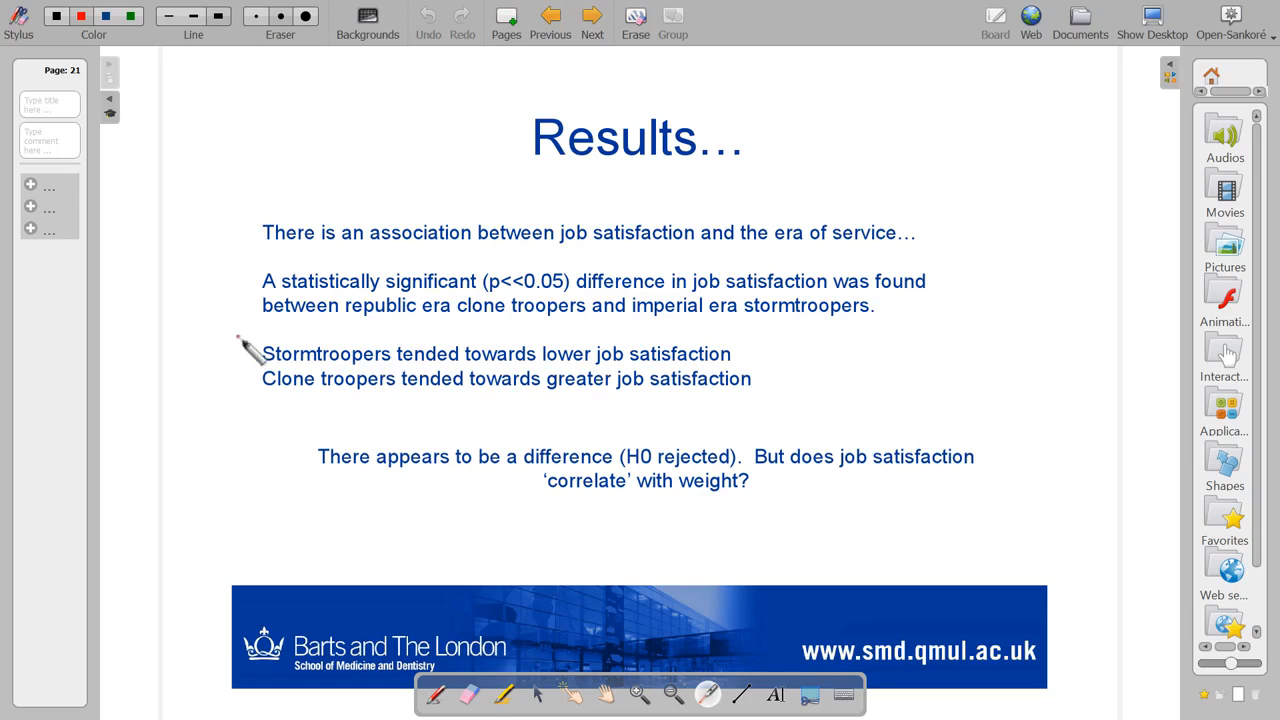
Point out the stormtrooper versus clone trooper satisfaction findings on the Results slide
{"action": "left_click", "coordinate": [234, 382]}
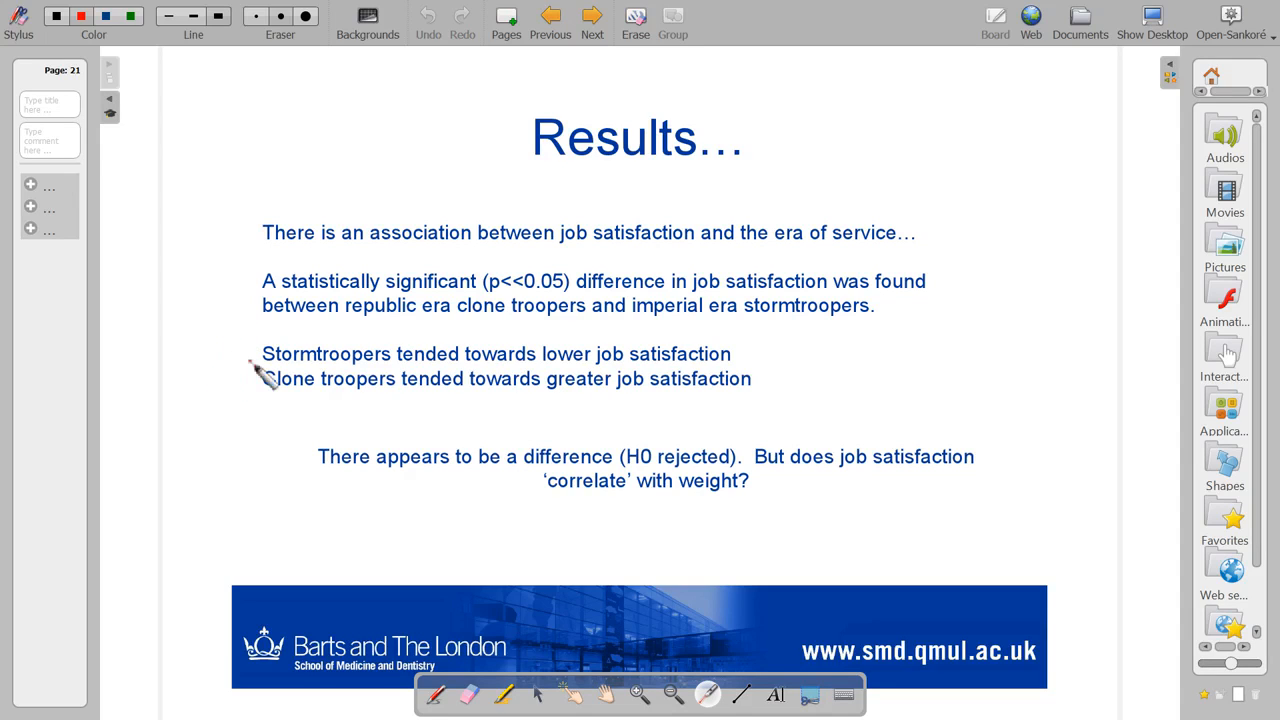
{"action": "mouse_move", "coordinate": [262, 378]}
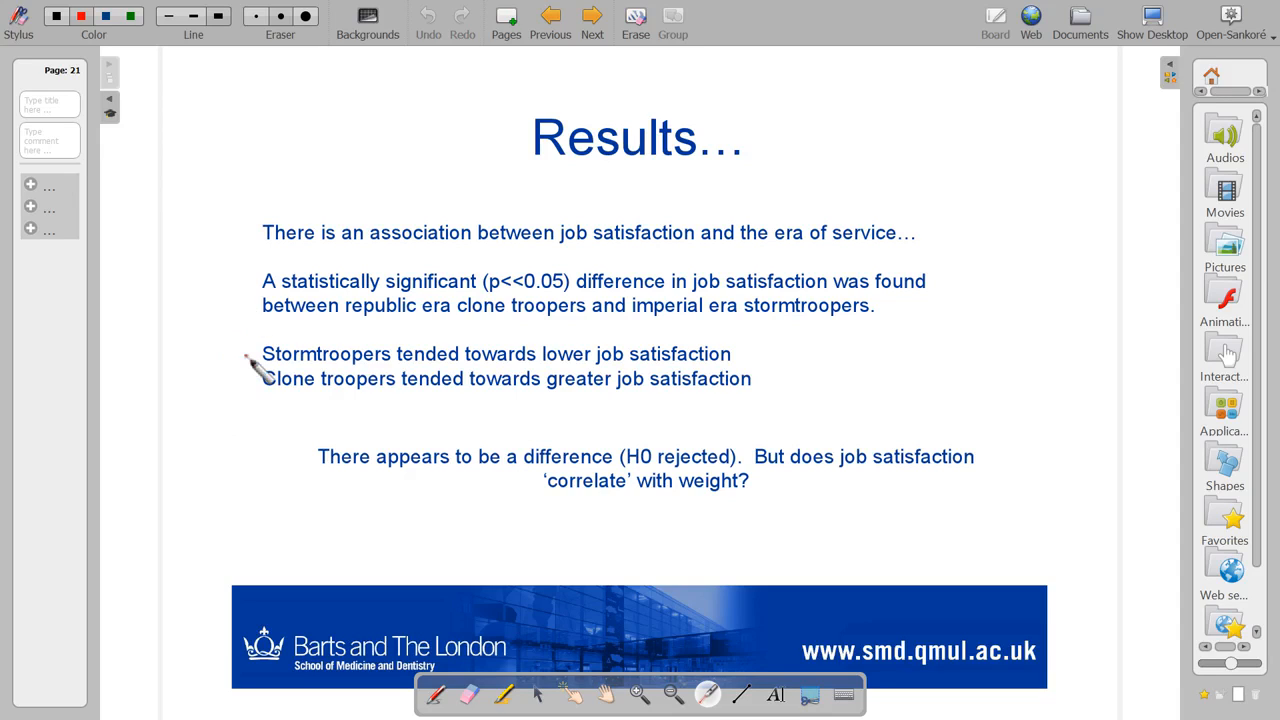